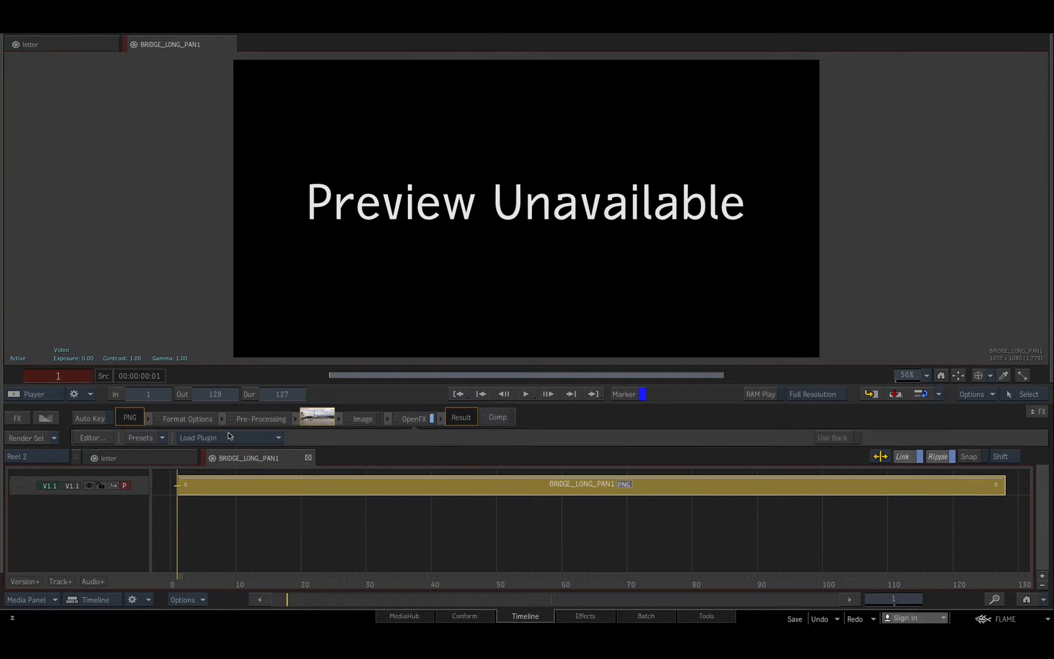
Load the OFX Mocha Pro plugin onto BRIDGE_LONG_PAN1 and open the OFX-Mocha Pro node's editor.
left_click(198, 438)
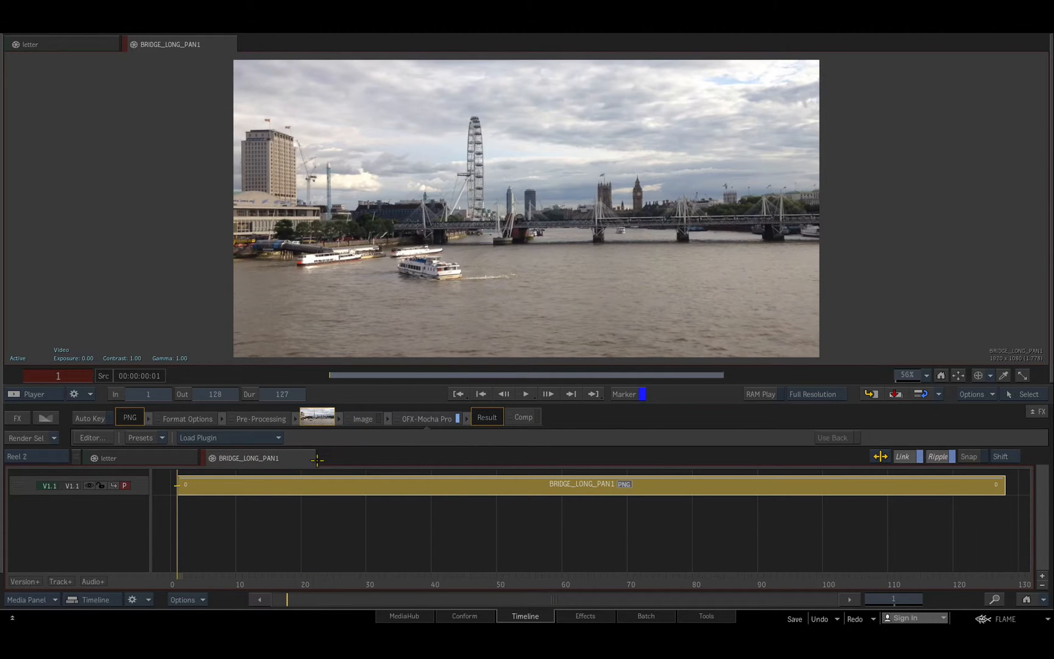
left_click(584, 616)
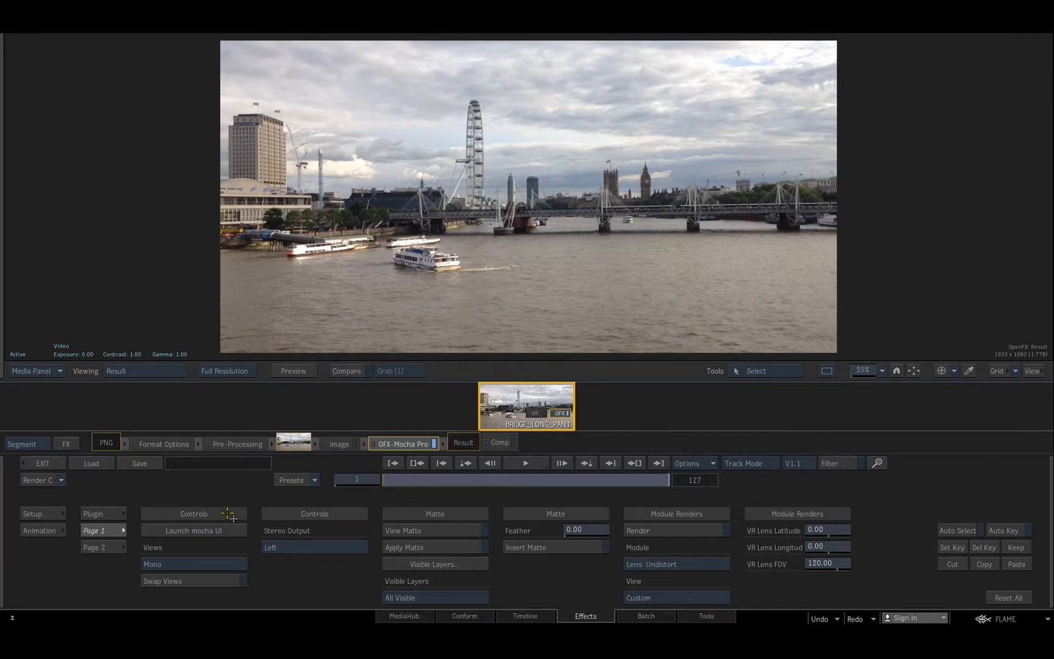
Launch the Mocha UI and draw an X-spline shape around the bridge.
left_click(192, 531)
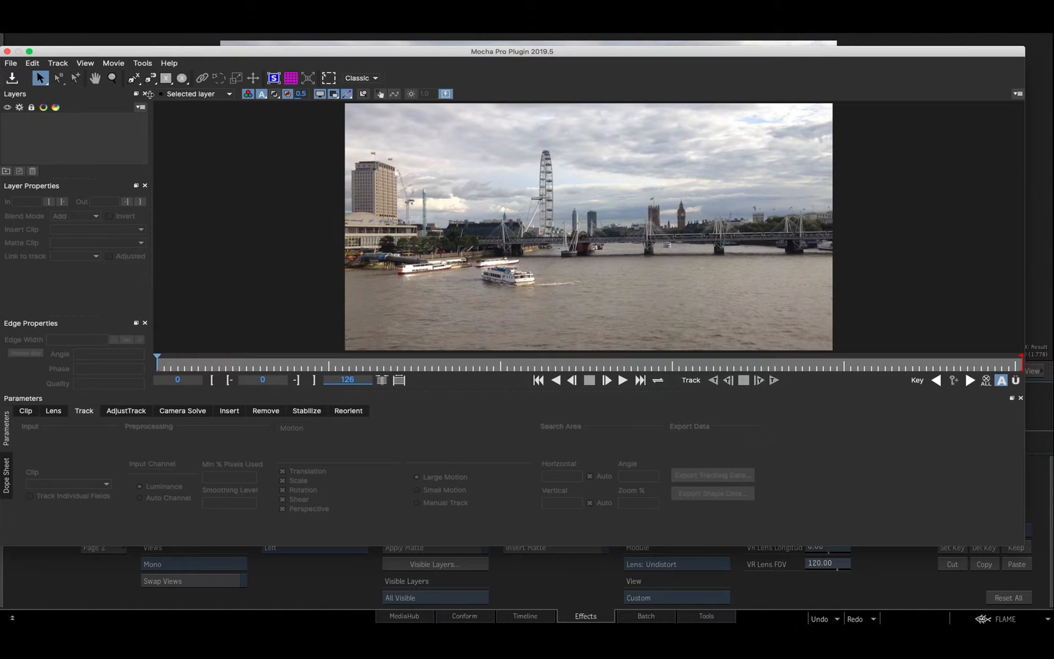
left_click(132, 78)
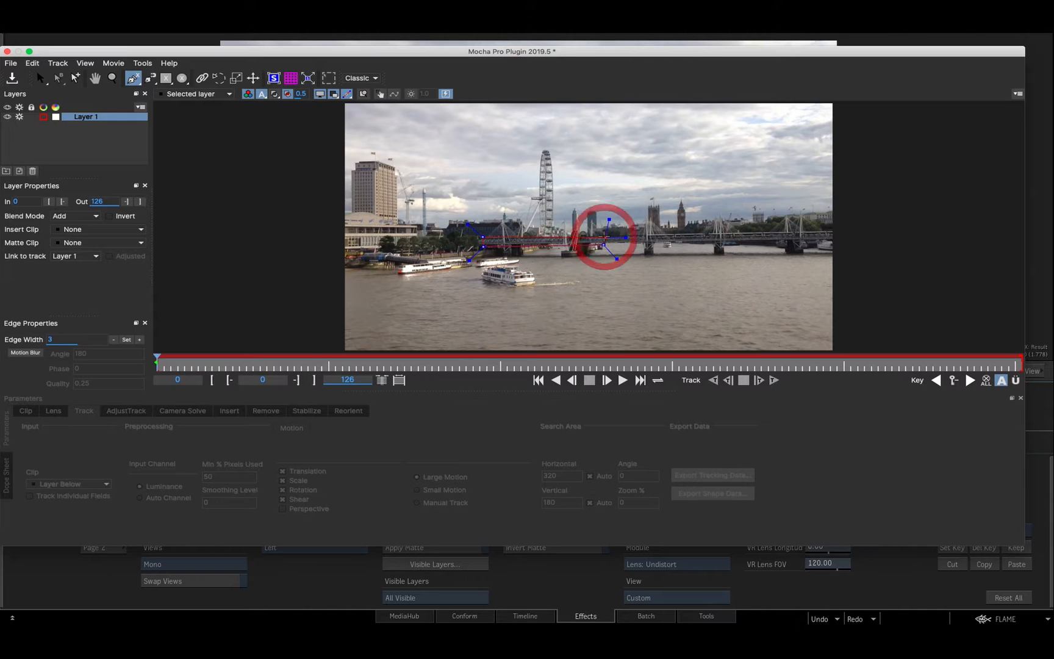
left_click(40, 77)
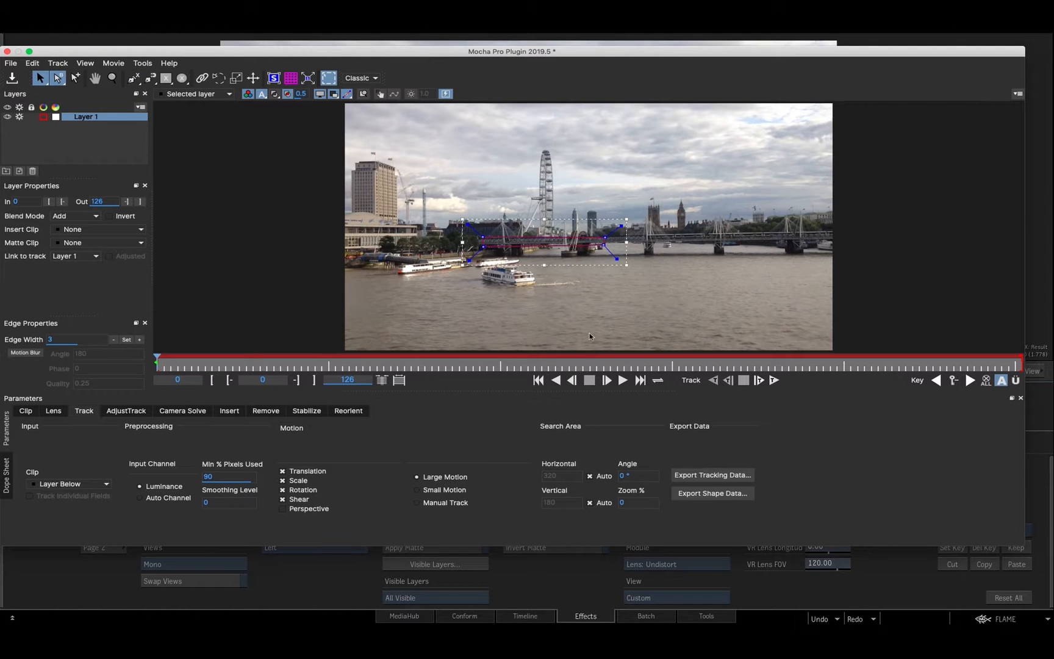
mouse_move(774, 380)
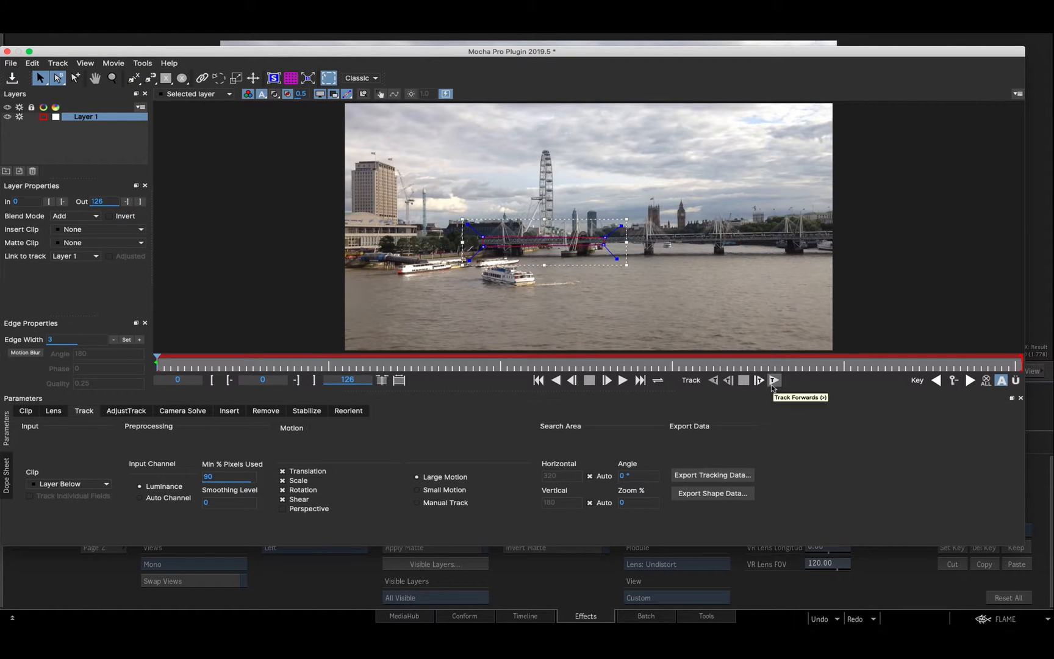
Track the bridge shape forwards through the clip to frame 126.
left_click(774, 380)
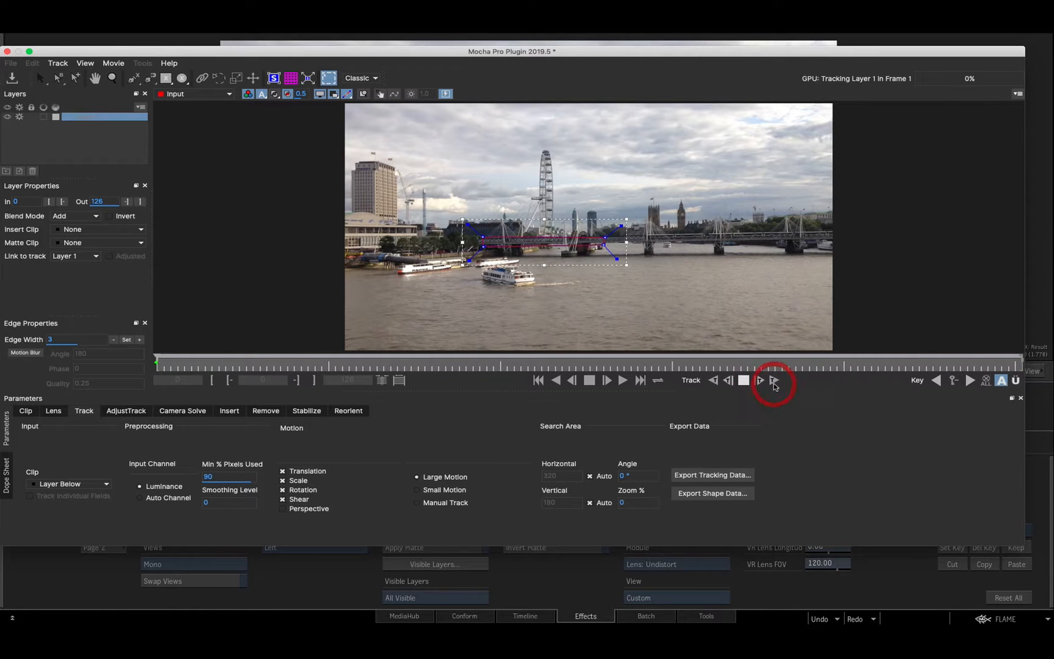
left_click(773, 380)
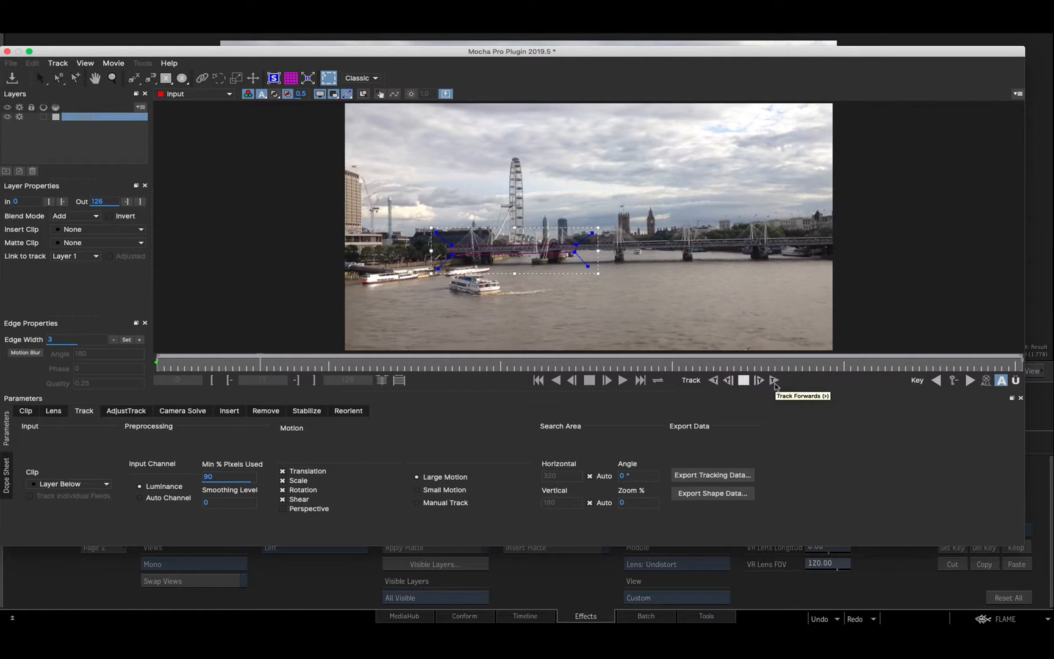
left_click(758, 380)
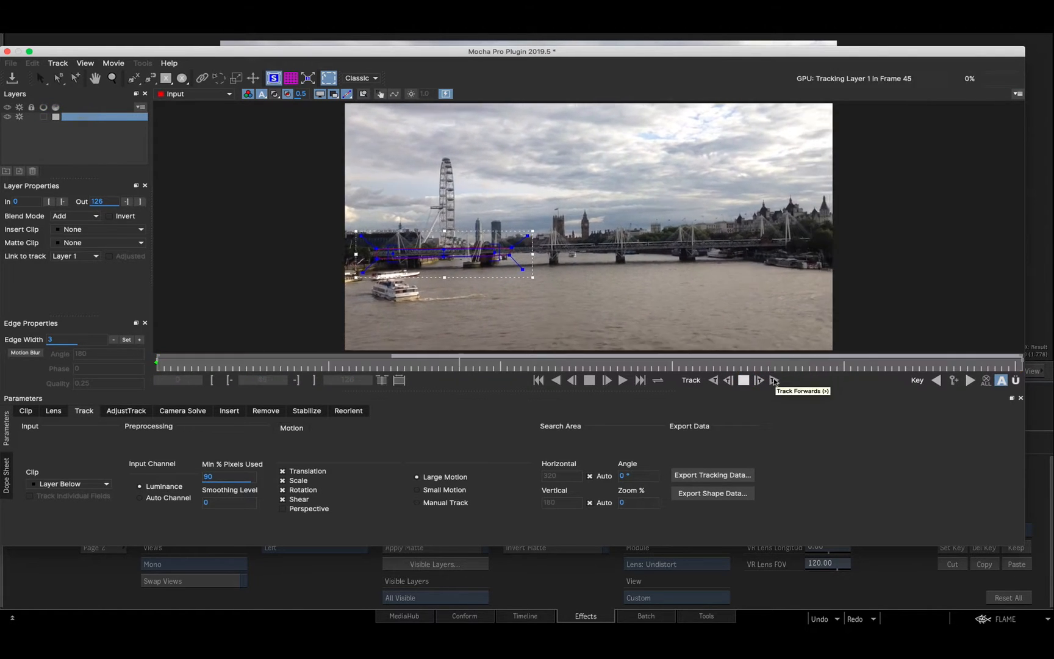
left_click(758, 380)
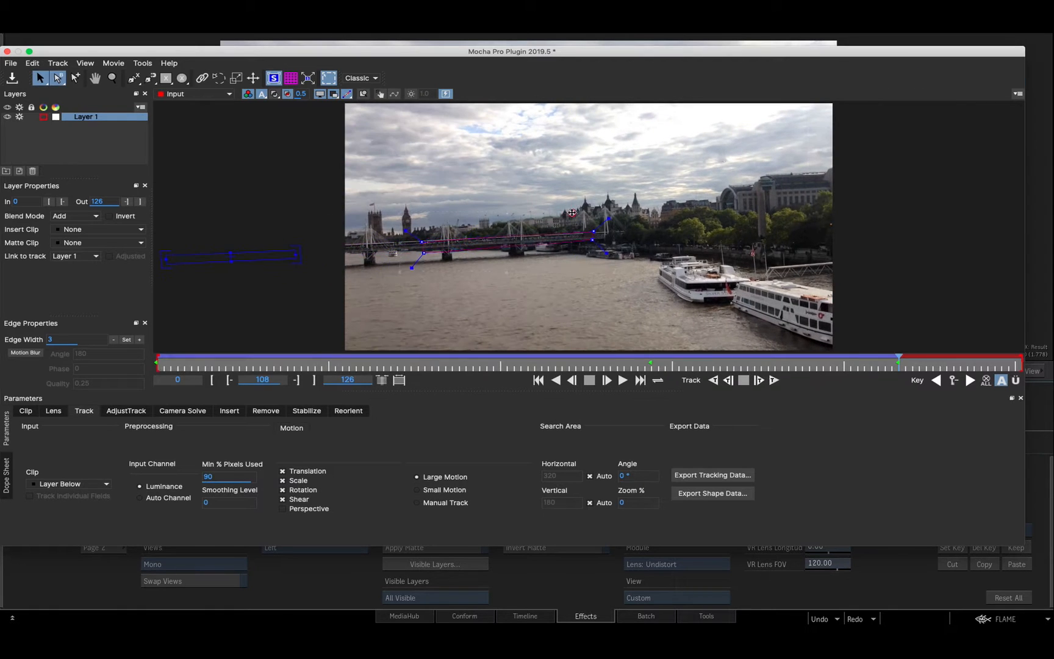
left_click(759, 380)
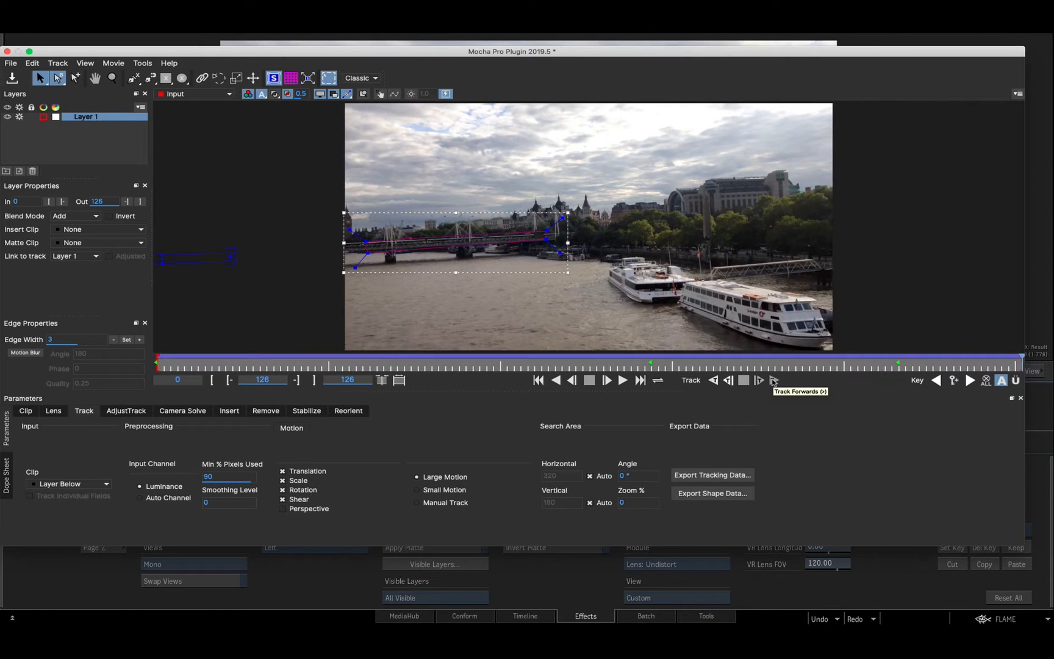
left_click(759, 380)
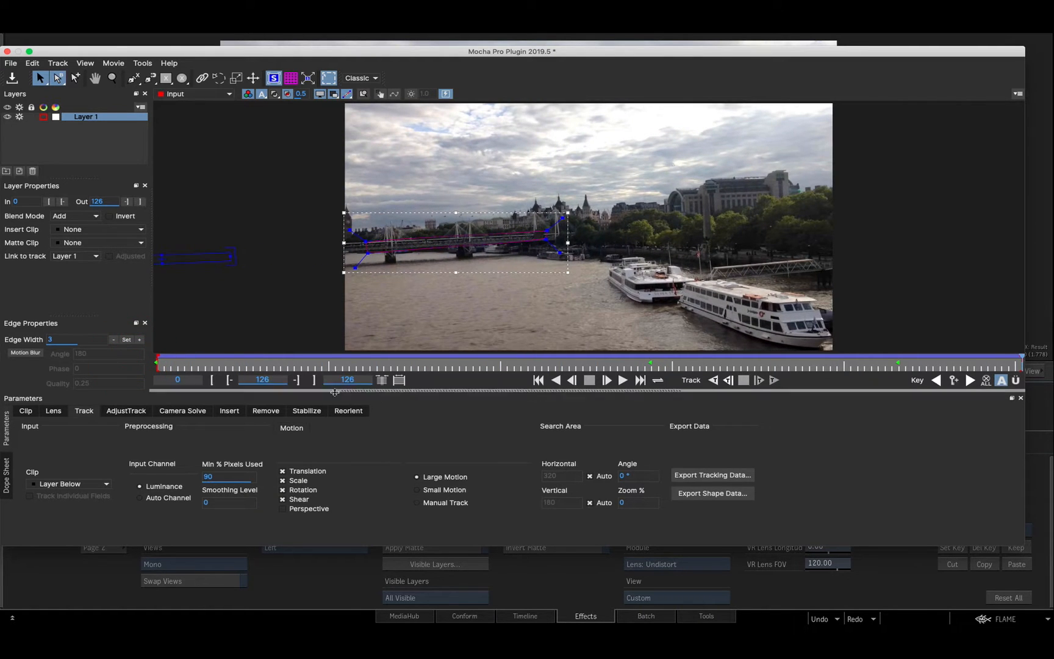
Stabilize without X Translation, over 13 frames, with Borders set to Zoom.
left_click(307, 410)
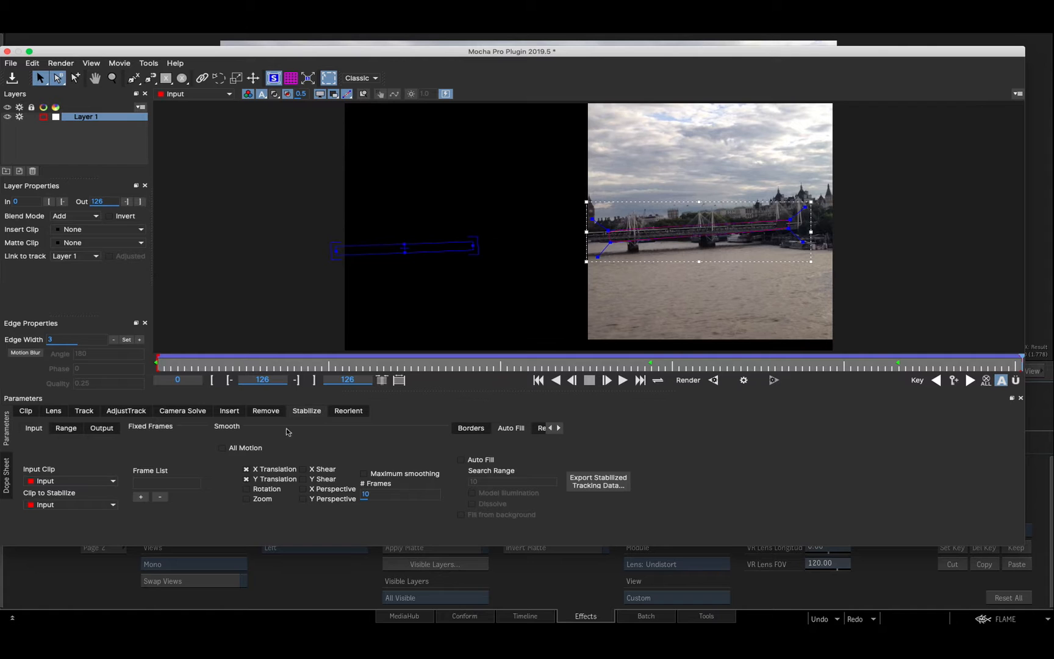
left_click(247, 468)
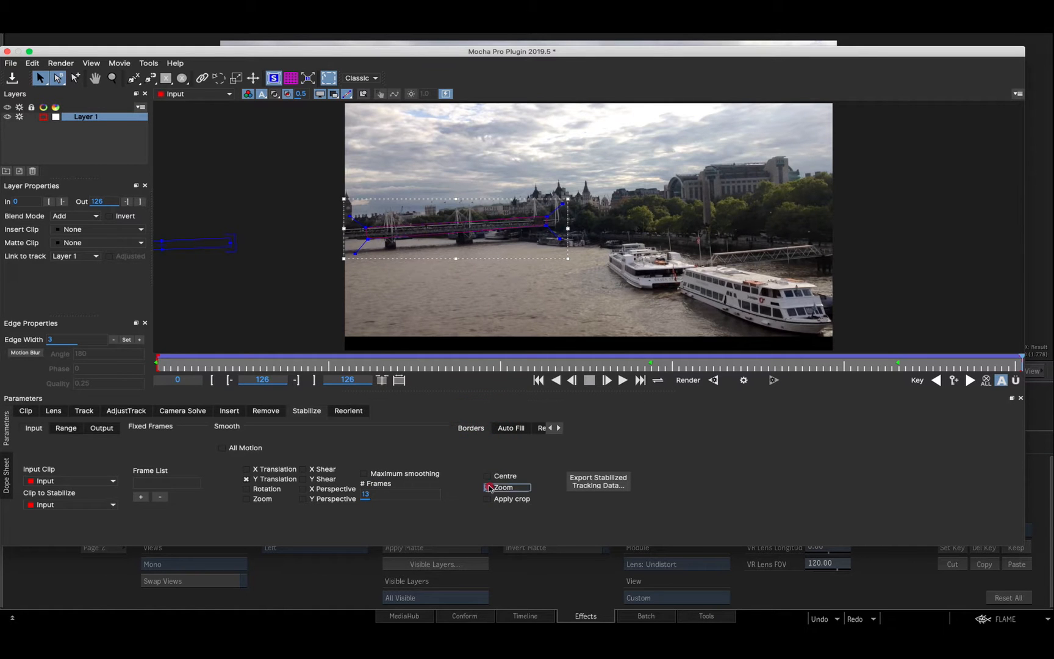
left_click(488, 487)
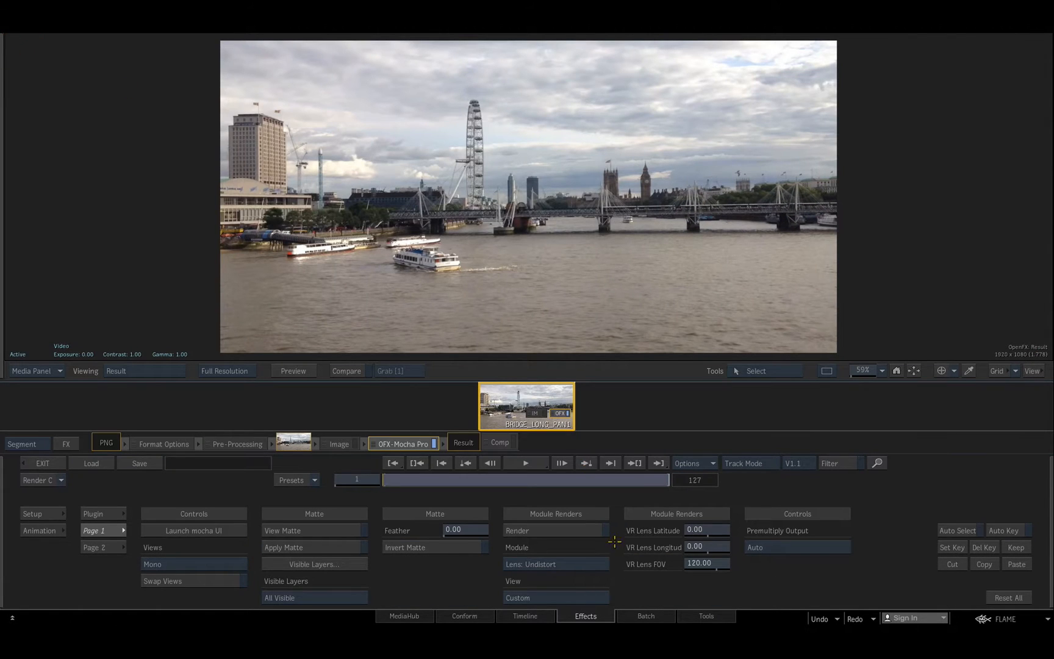
Set the Module to Stabilize with Render enabled, and scrub the stabilized bridge shot.
left_click(529, 564)
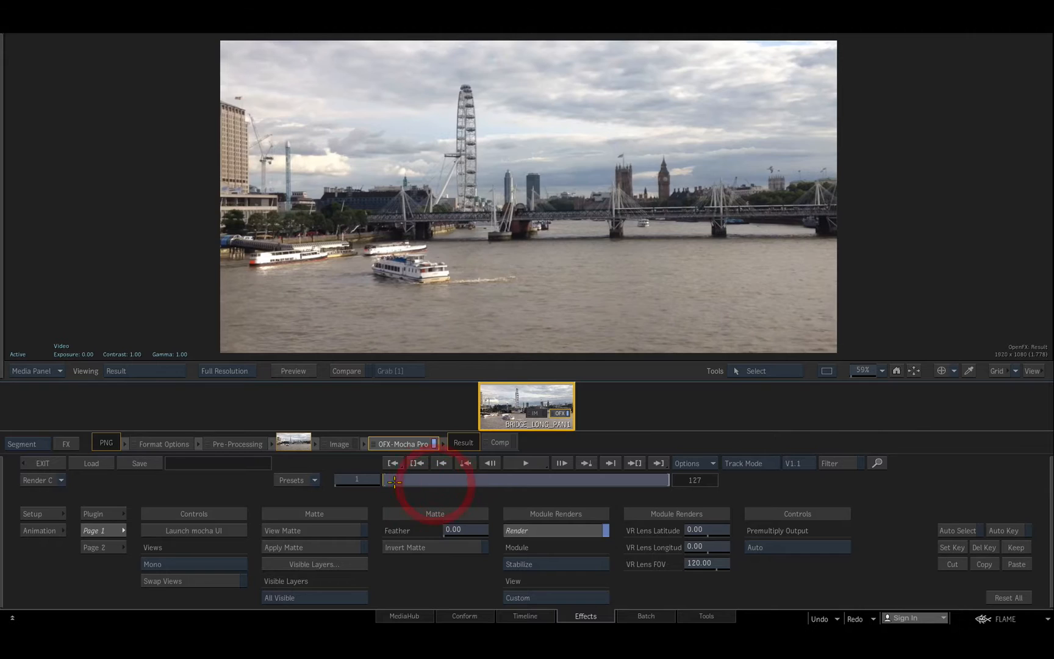
left_click_drag(393, 479, 565, 480)
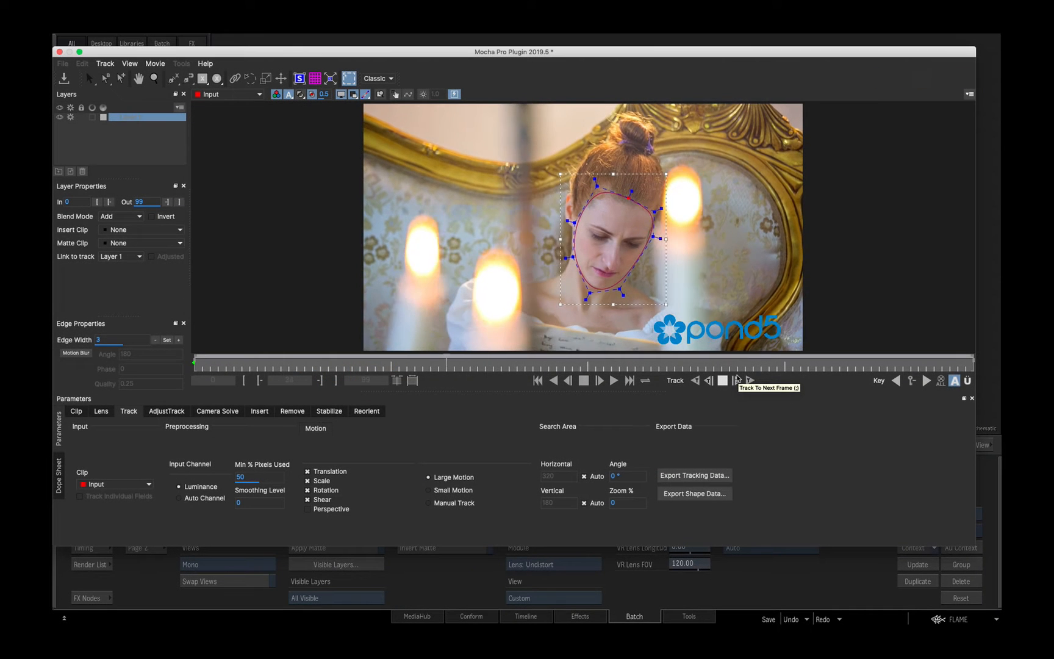
Track the face, outline the right candle as Layer 2, and enable Perspective.
left_click(750, 380)
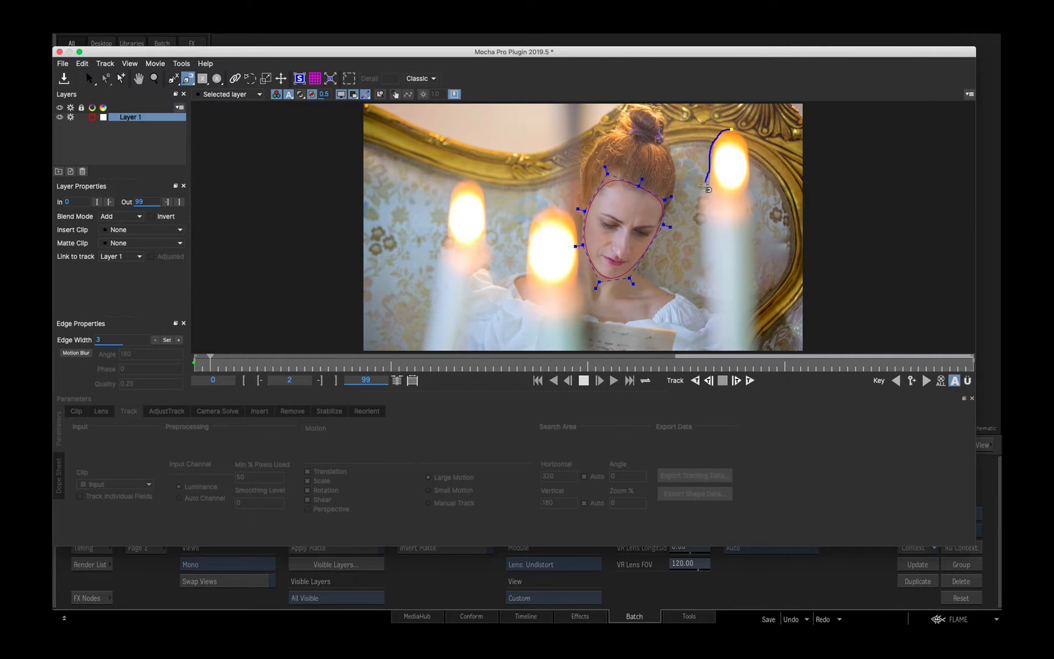
left_click_drag(706, 185, 753, 269)
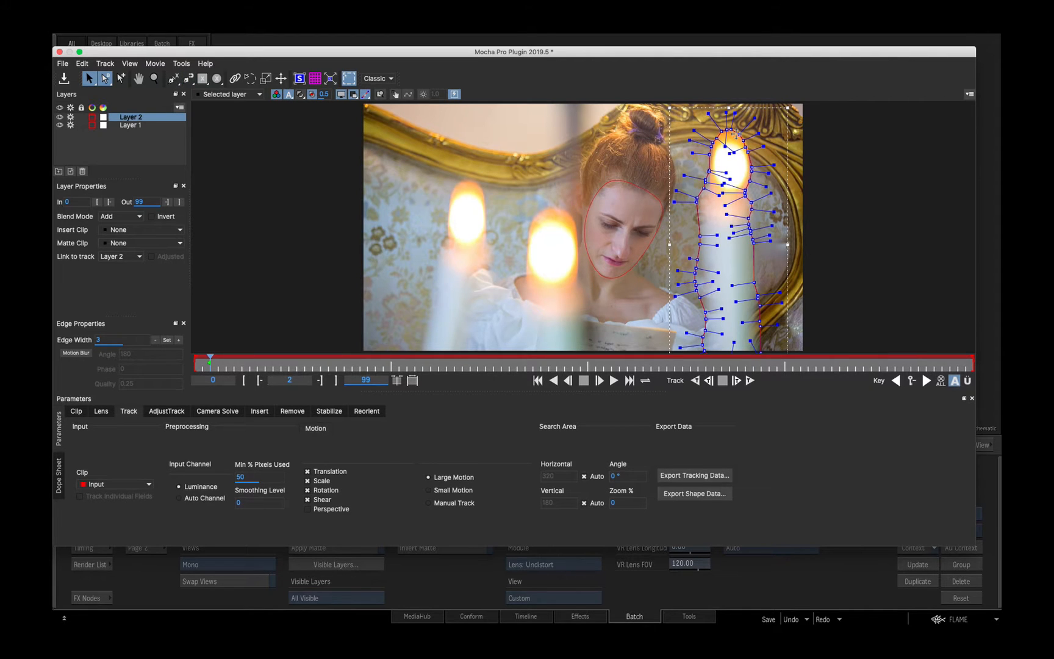
left_click(131, 125)
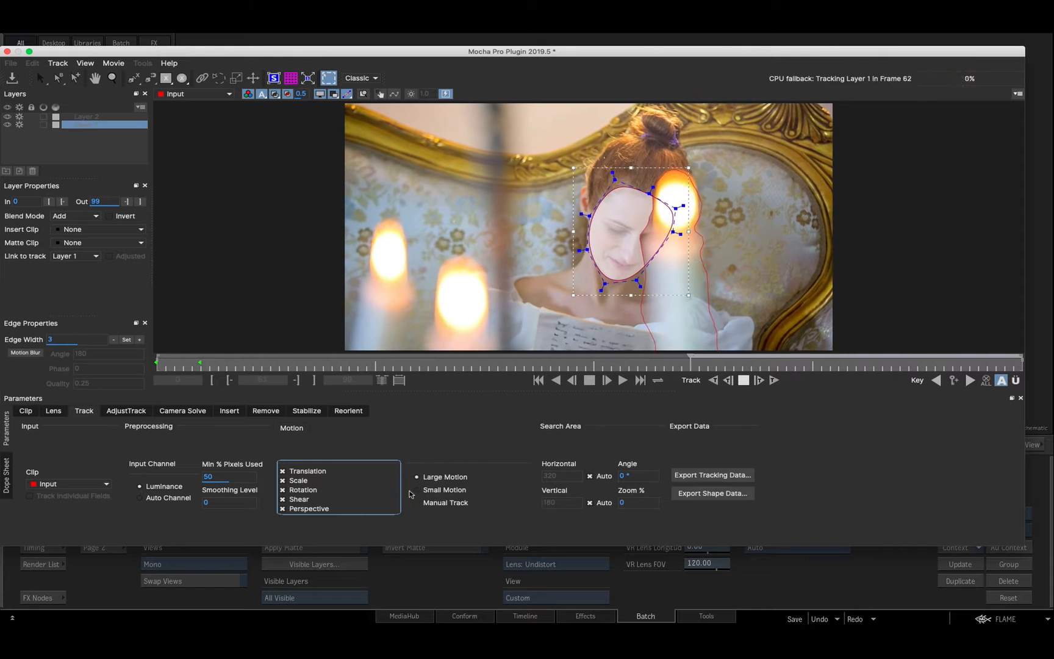
Save the Mocha project as 'face' and switch to the Boxing batch with Mocha_Pro and cc79.
left_click(10, 63)
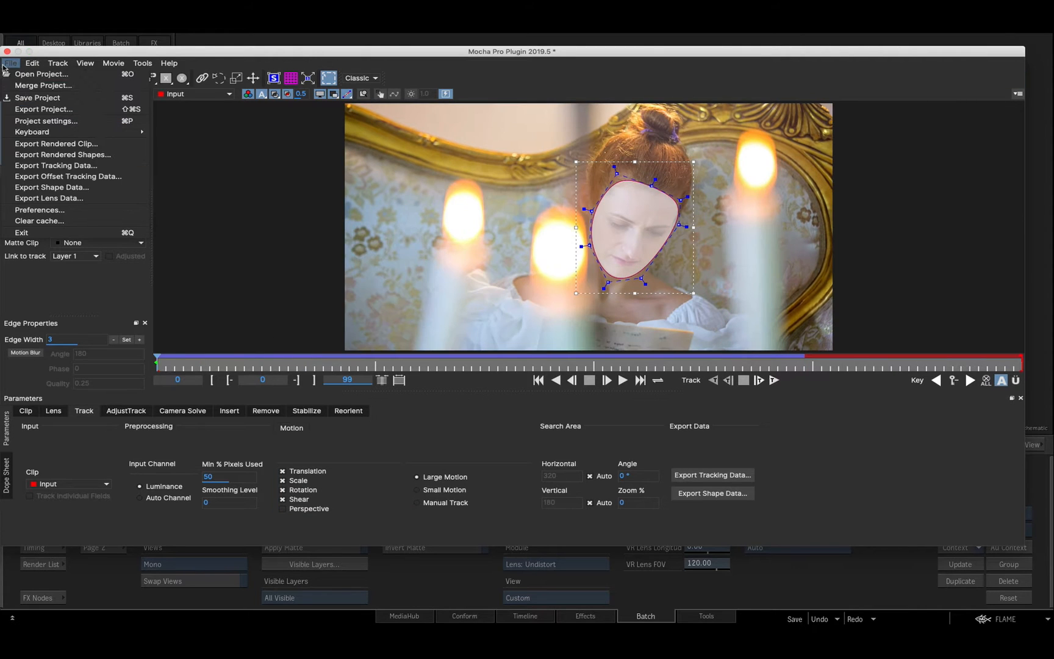
left_click(37, 98)
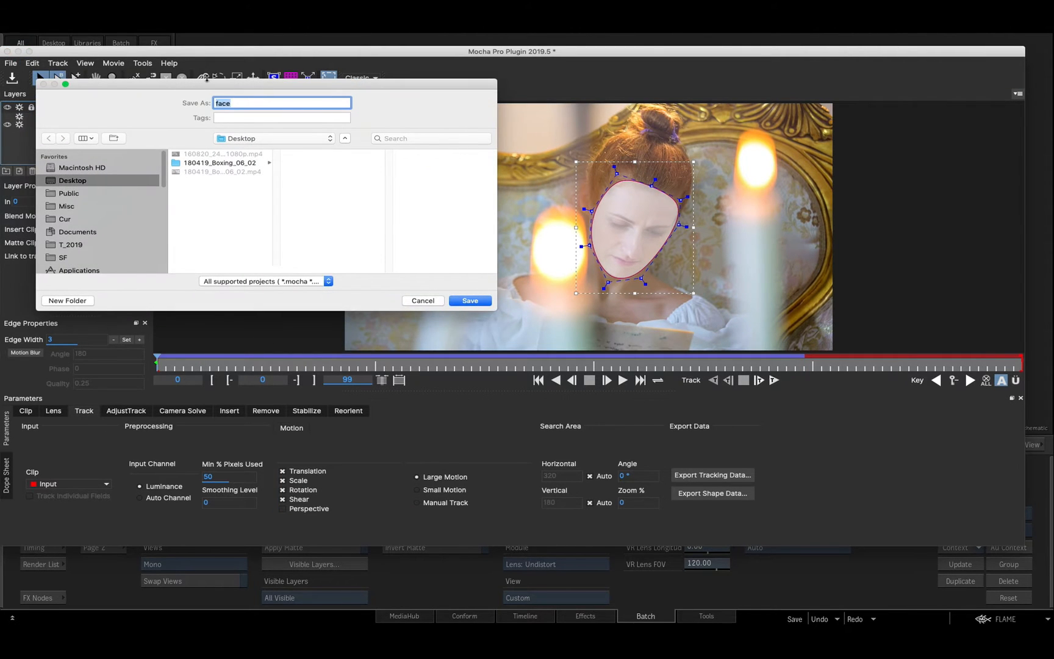
left_click(469, 301)
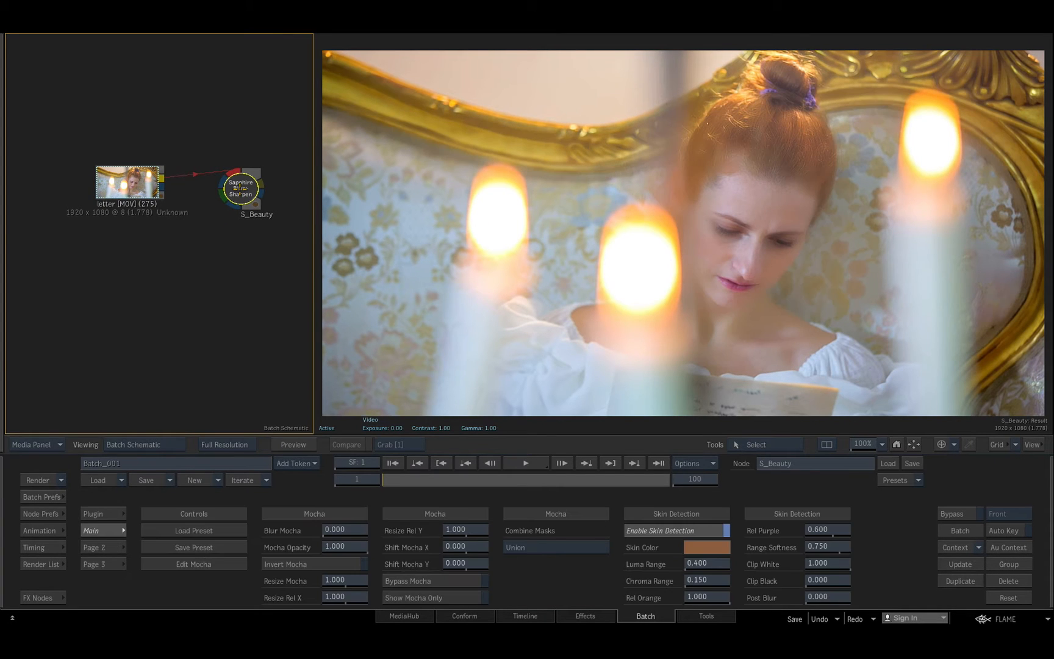
left_click(193, 564)
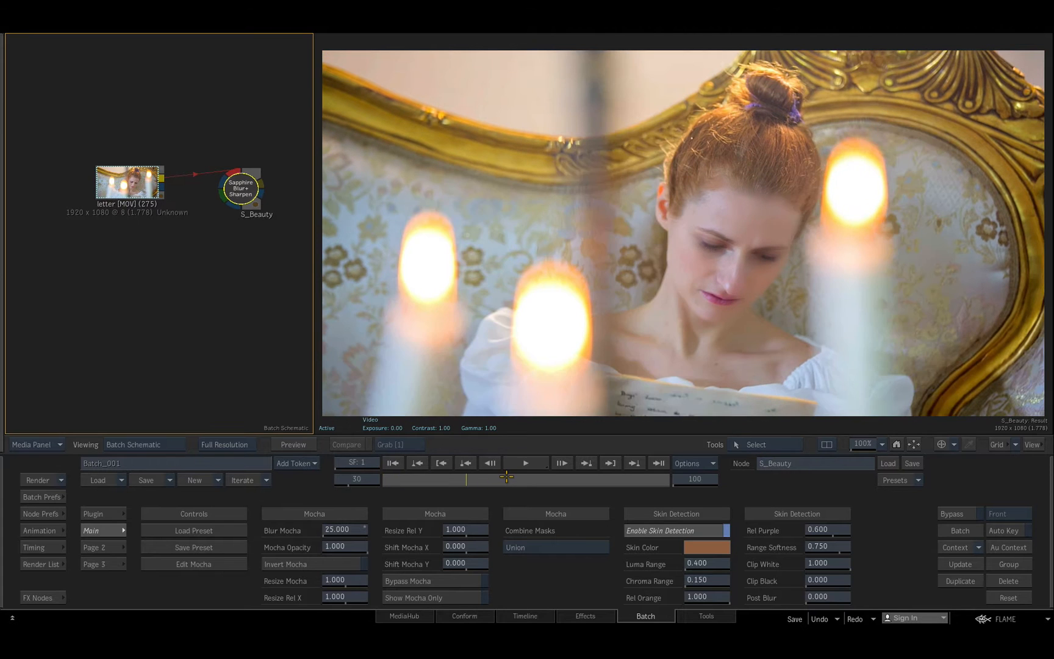
left_click(525, 462)
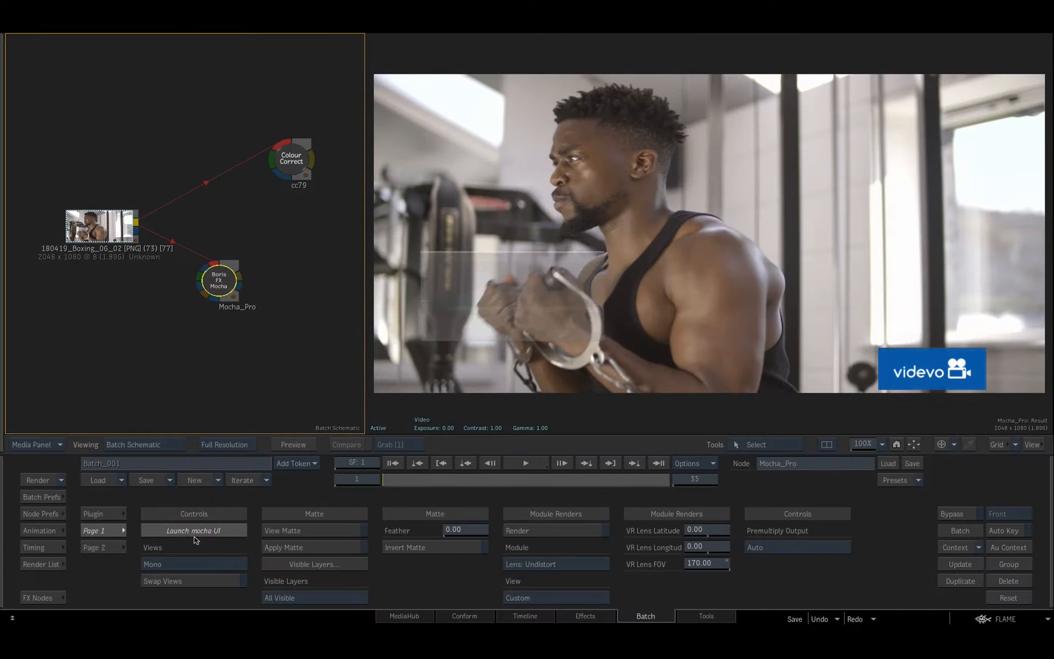
Launch Mocha on the boxing clip, track the head spline forward, then open Batch_002.
left_click(193, 531)
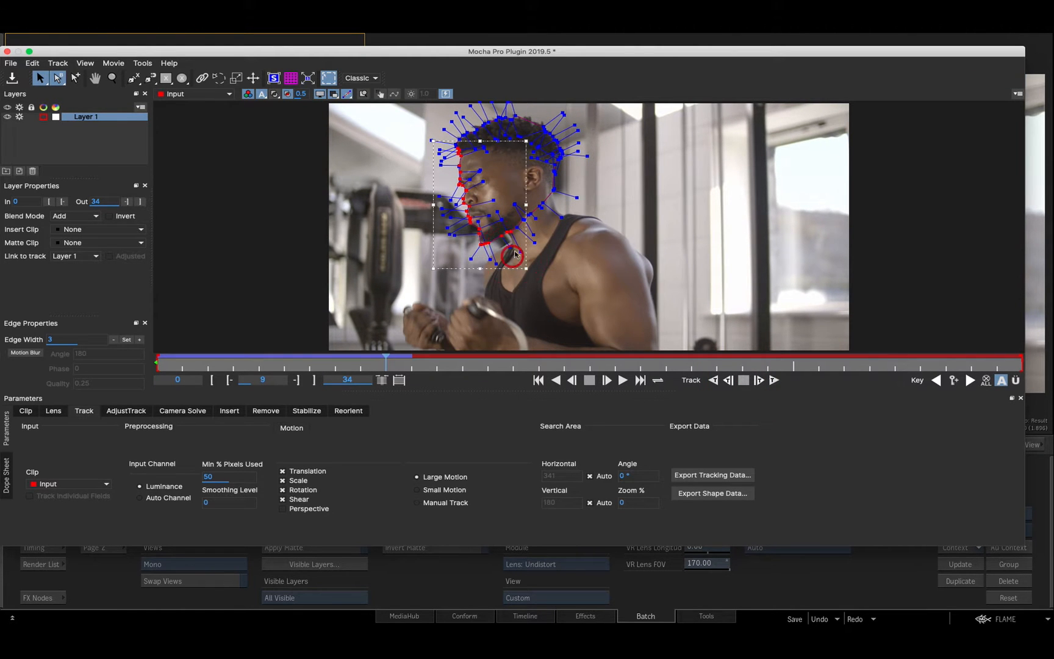
left_click(621, 380)
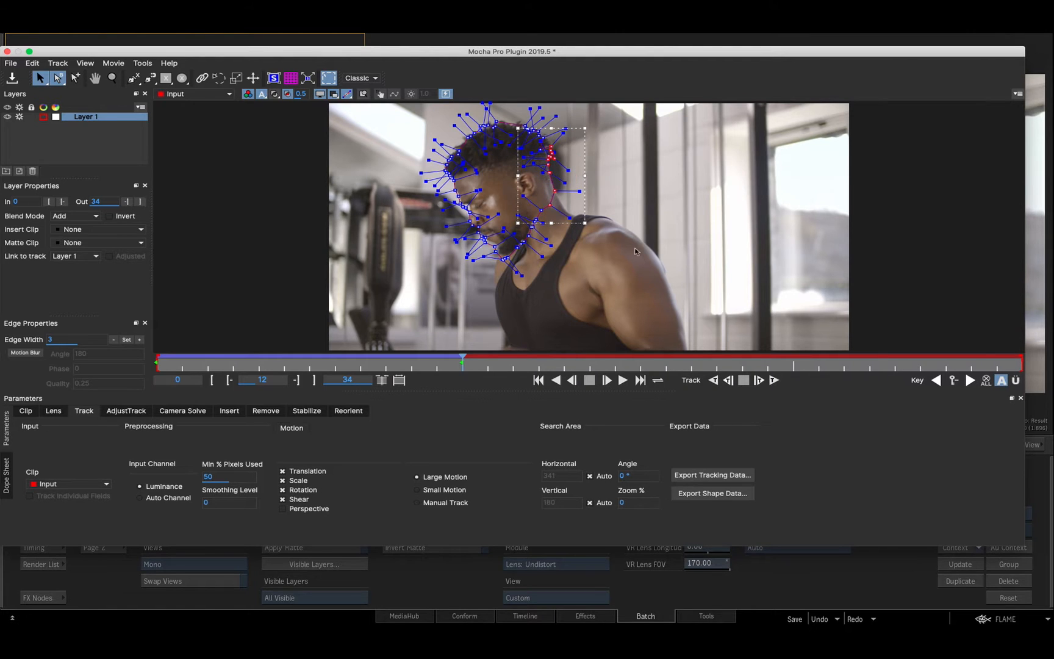
left_click(743, 381)
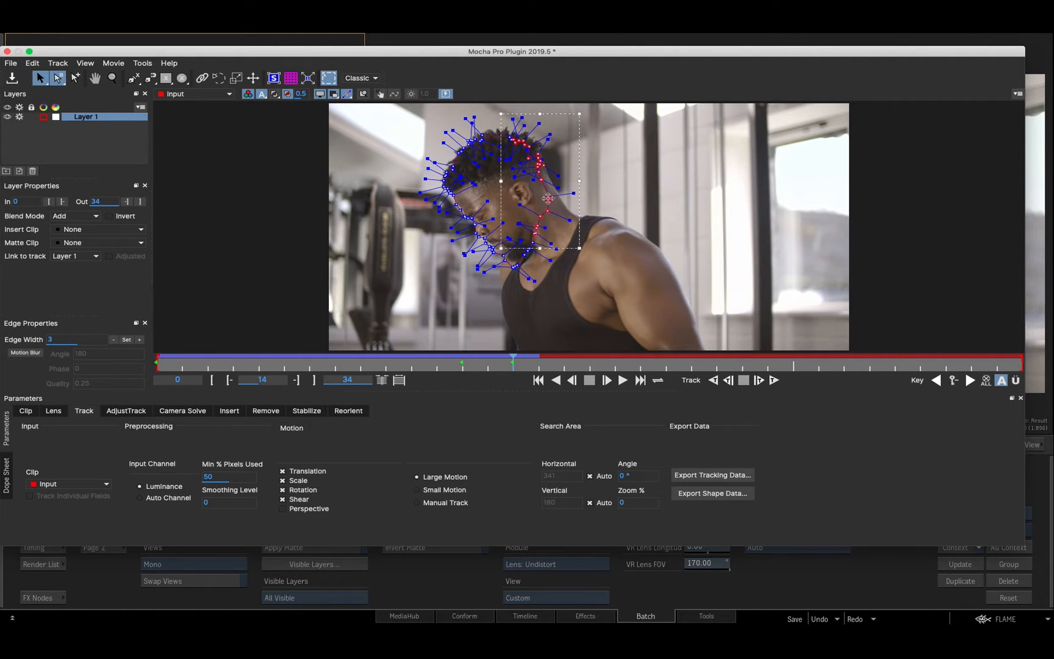
left_click(775, 381)
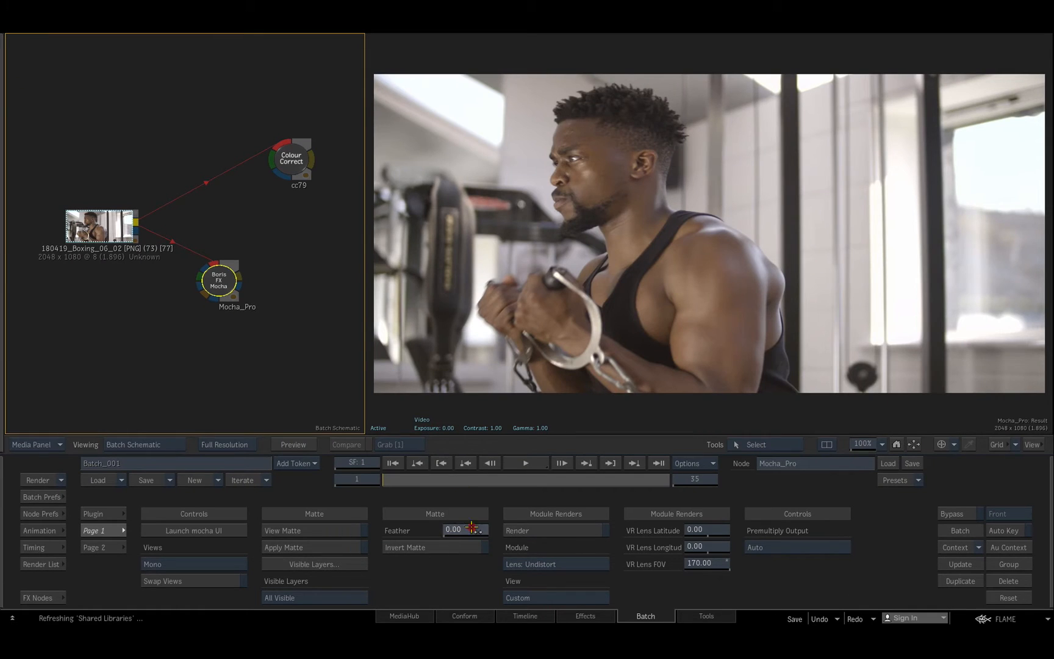
left_click(292, 157)
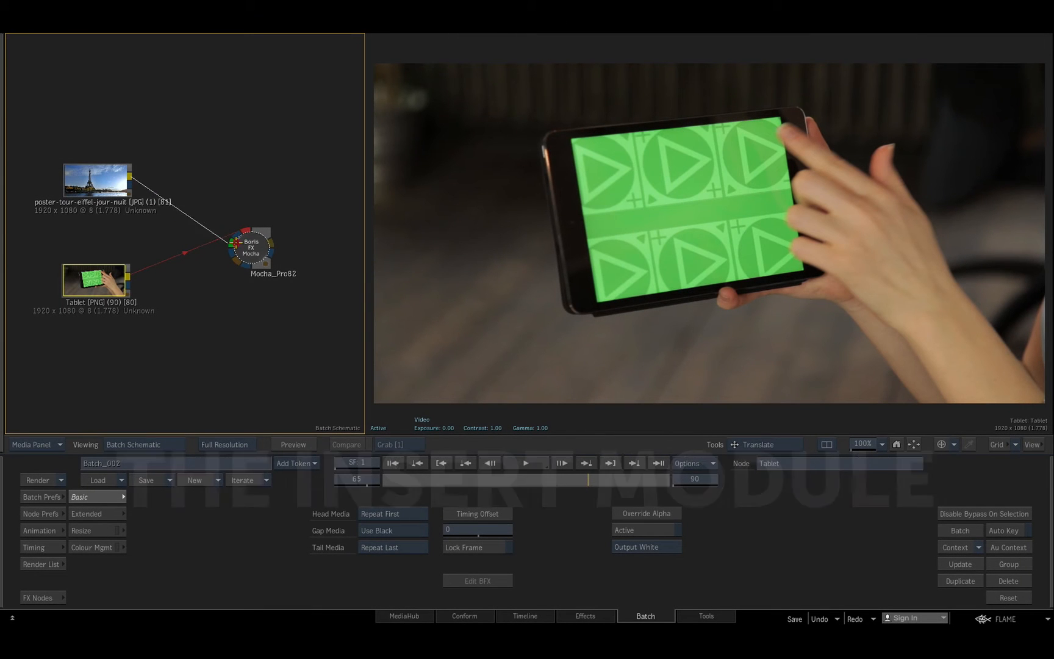
In Mocha_Pro82, set the Eiffel Tower clip as the Screen layer's insert clip.
left_click(250, 246)
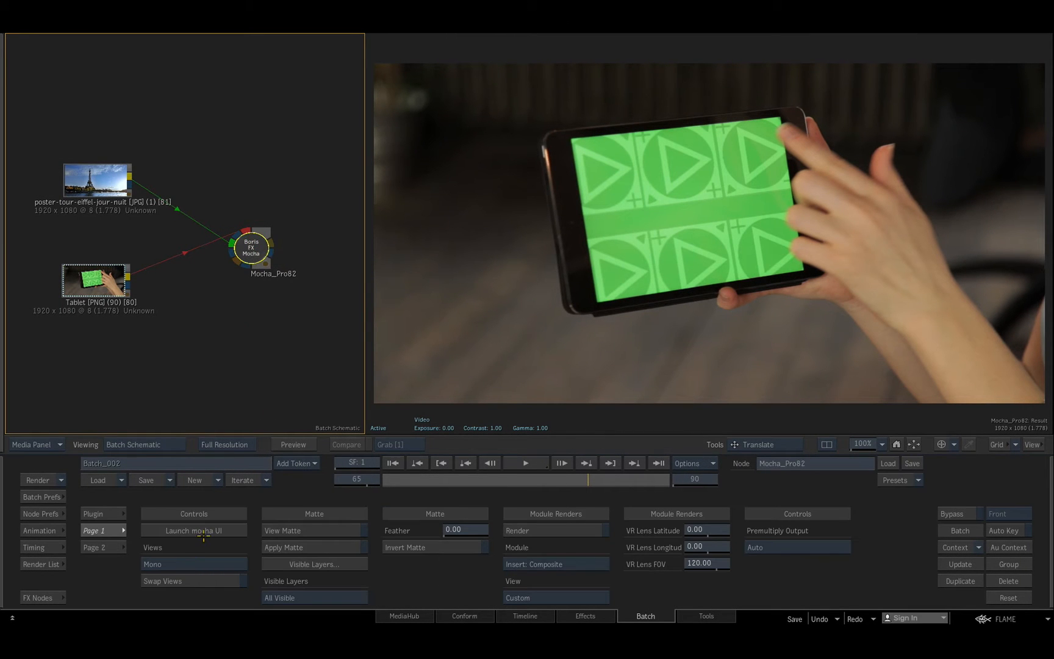
left_click(193, 531)
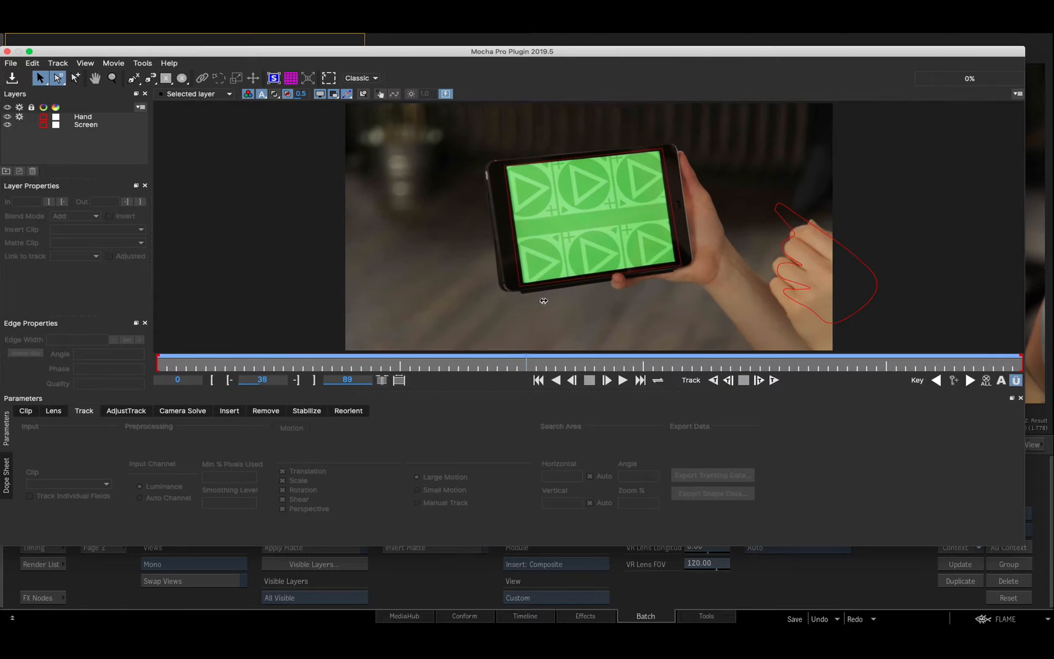
left_click(83, 117)
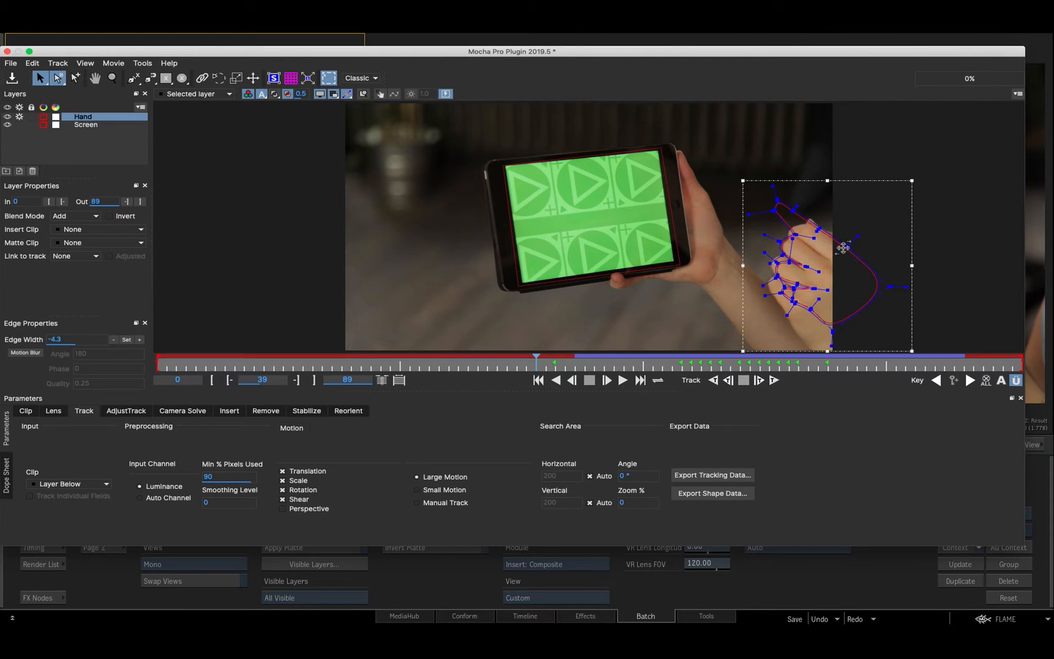
left_click(86, 125)
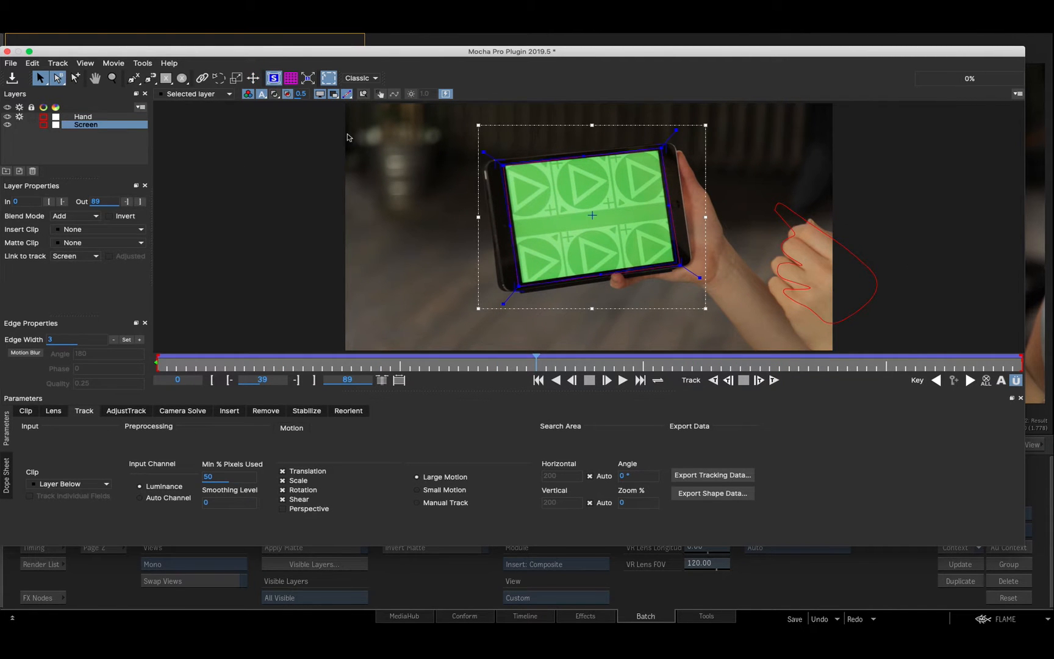
left_click(98, 230)
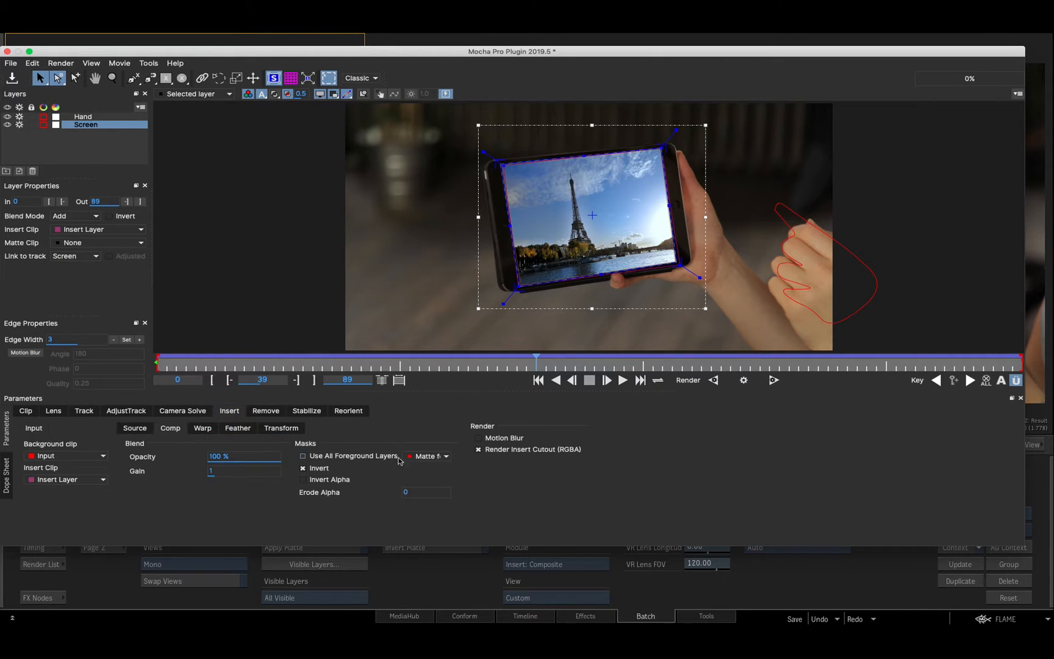
left_click_drag(536, 356, 632, 356)
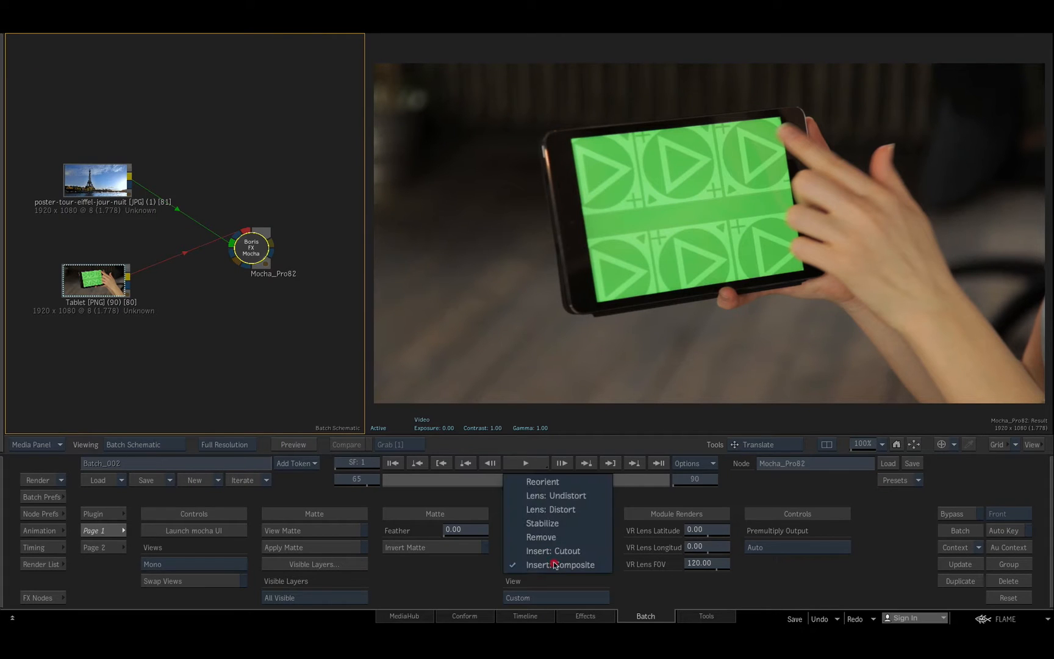
Set the Module to Insert: Composite and scrub to review the Eiffel Tower on the tablet.
left_click(560, 565)
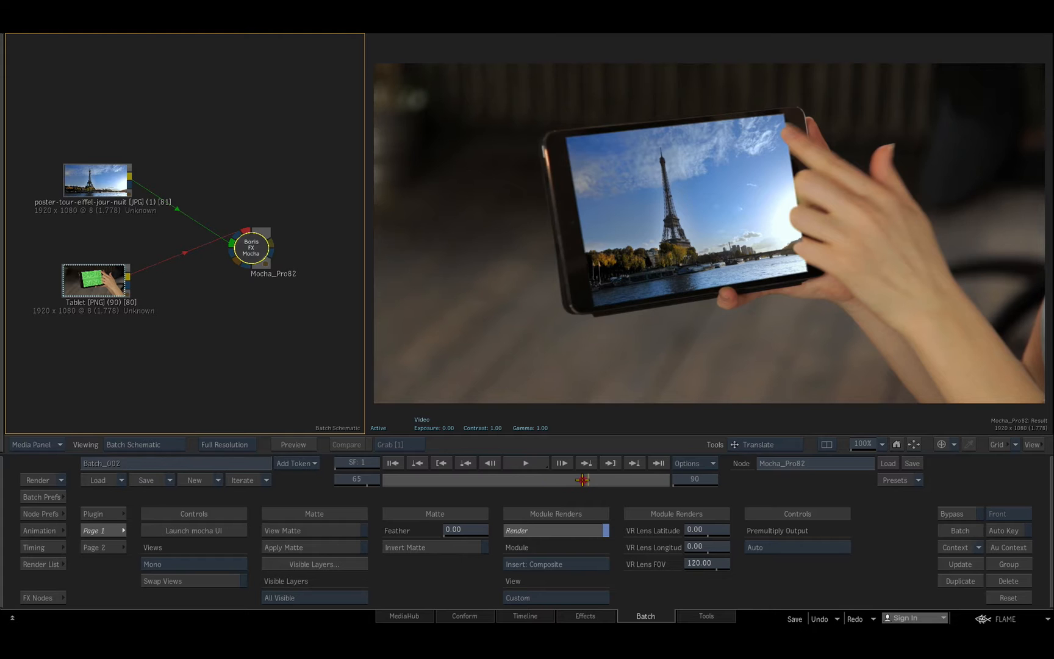
left_click_drag(582, 480, 628, 480)
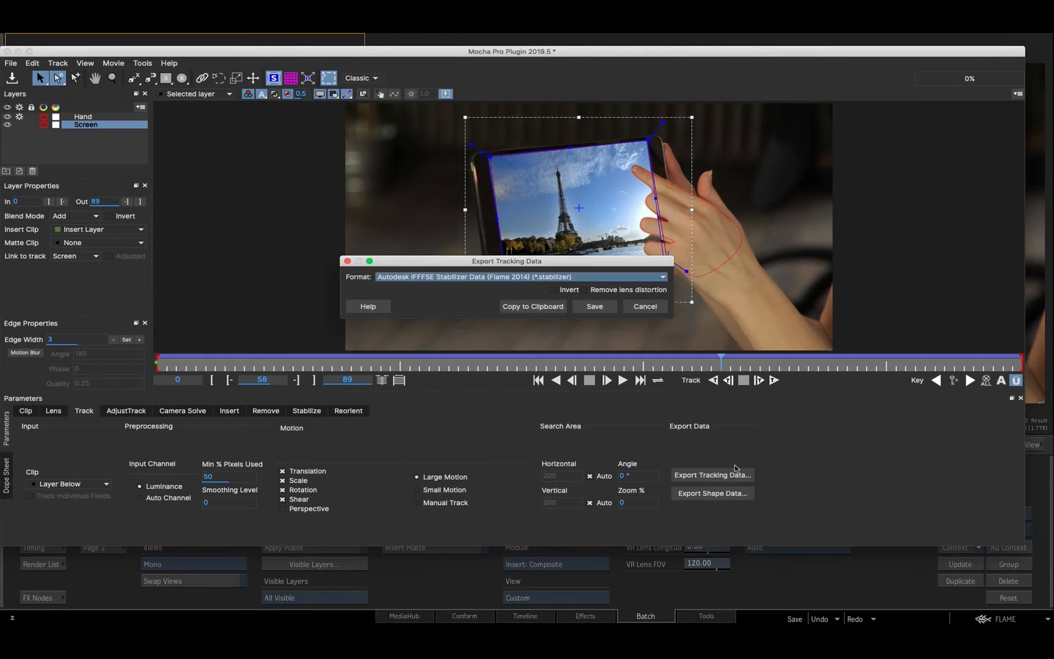
Export the screen track as Autodesk IFFFSE Stabilizer Data named 'screen' on the Desktop.
left_click(594, 305)
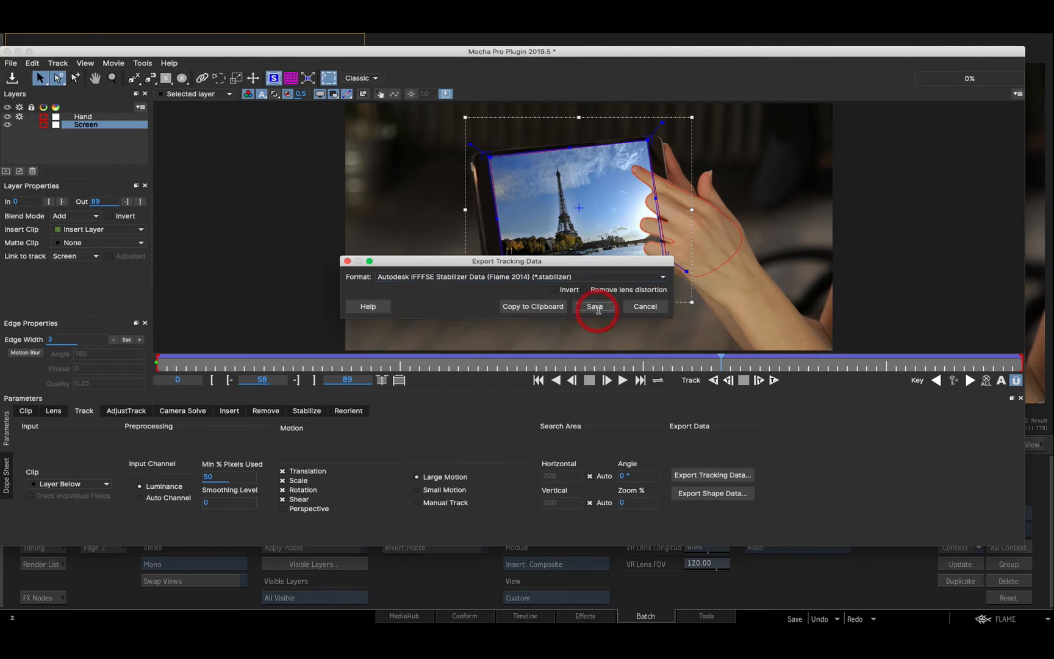
left_click(594, 306)
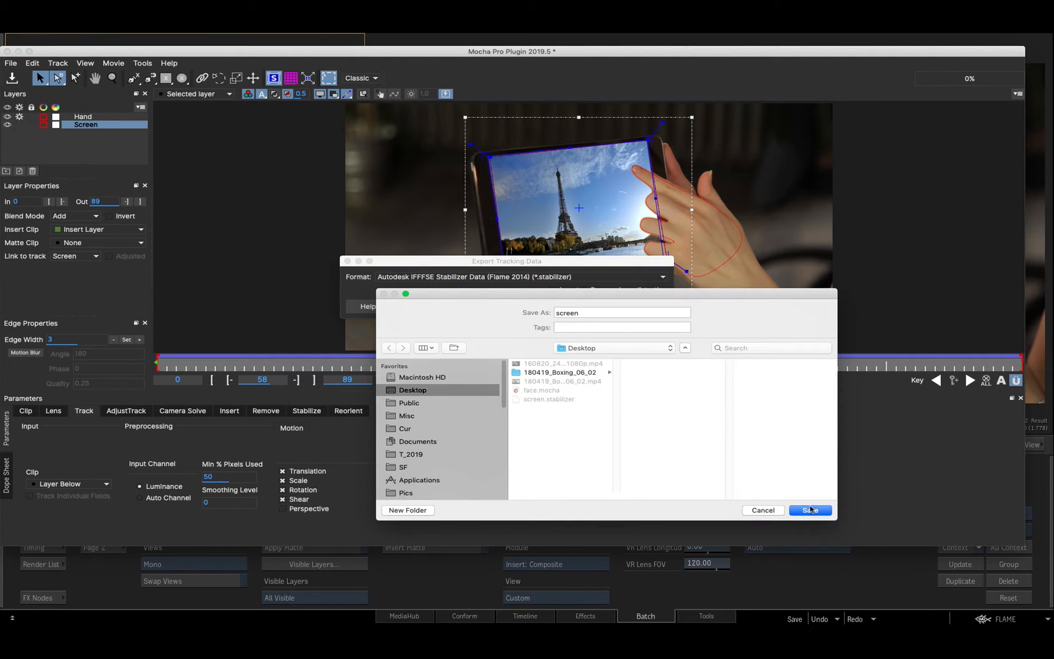
left_click(809, 510)
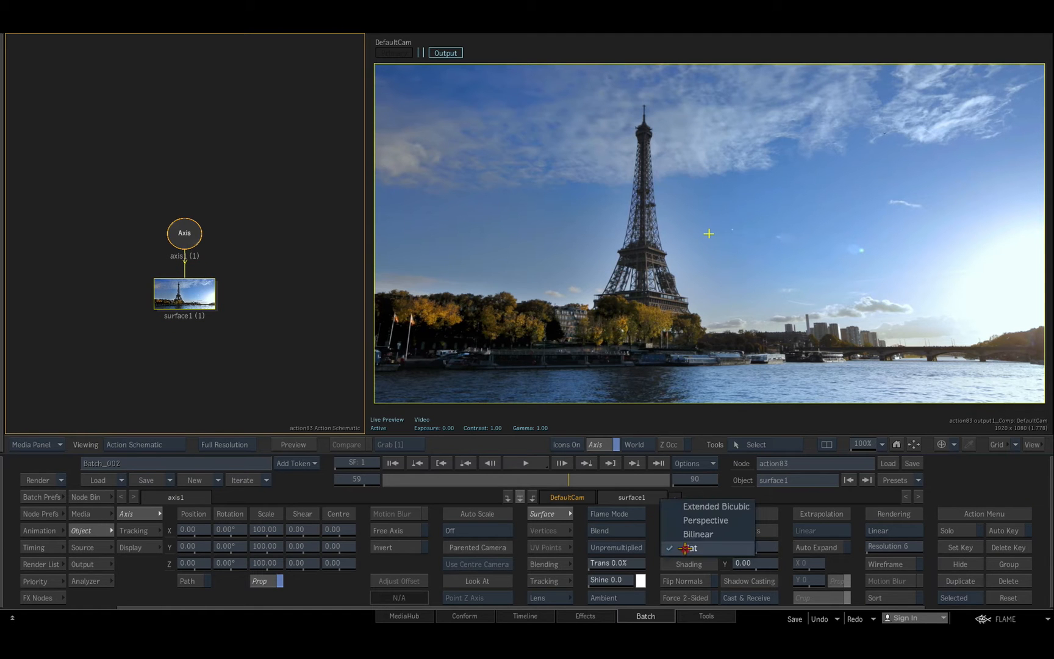
Track the Eiffel Tower surface with screen.stabilizer, then export Hand as a Flame GMask script.
left_click(688, 547)
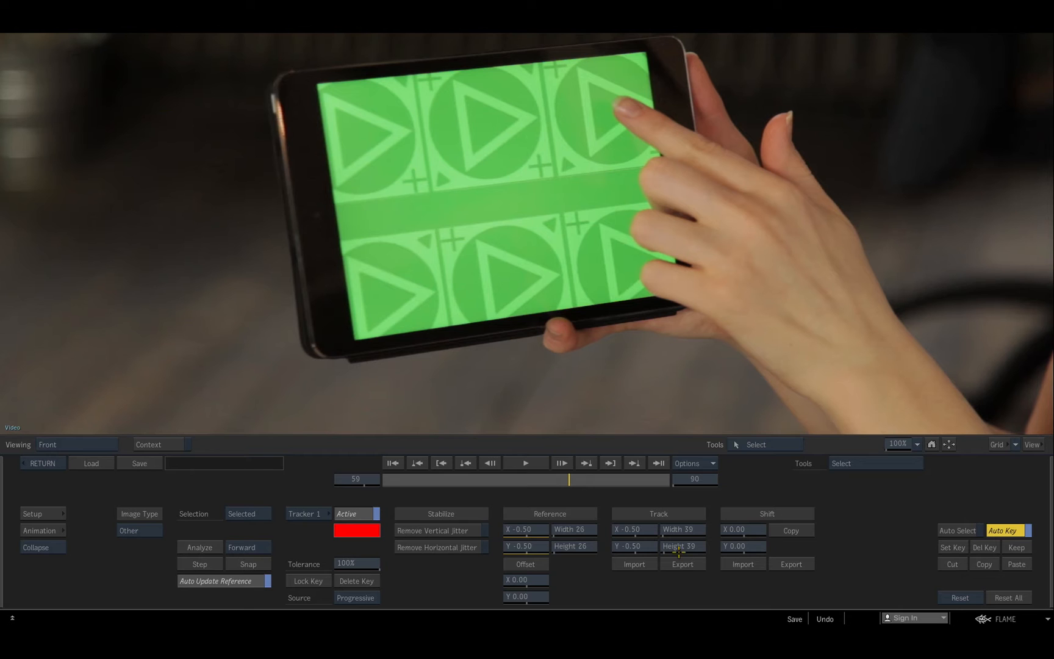
left_click(91, 463)
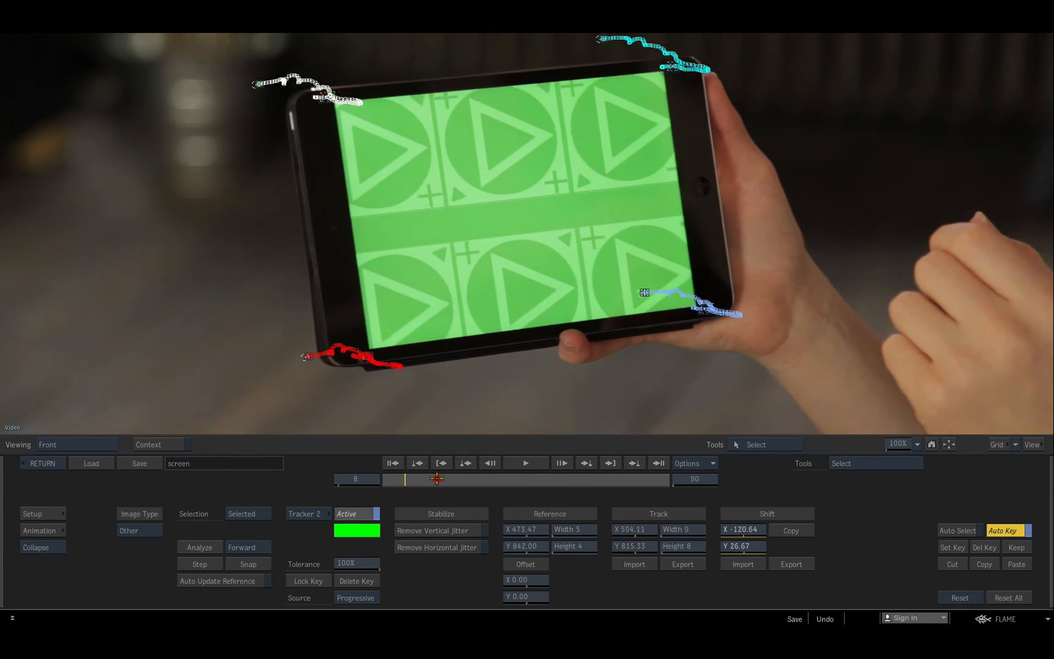
left_click(645, 616)
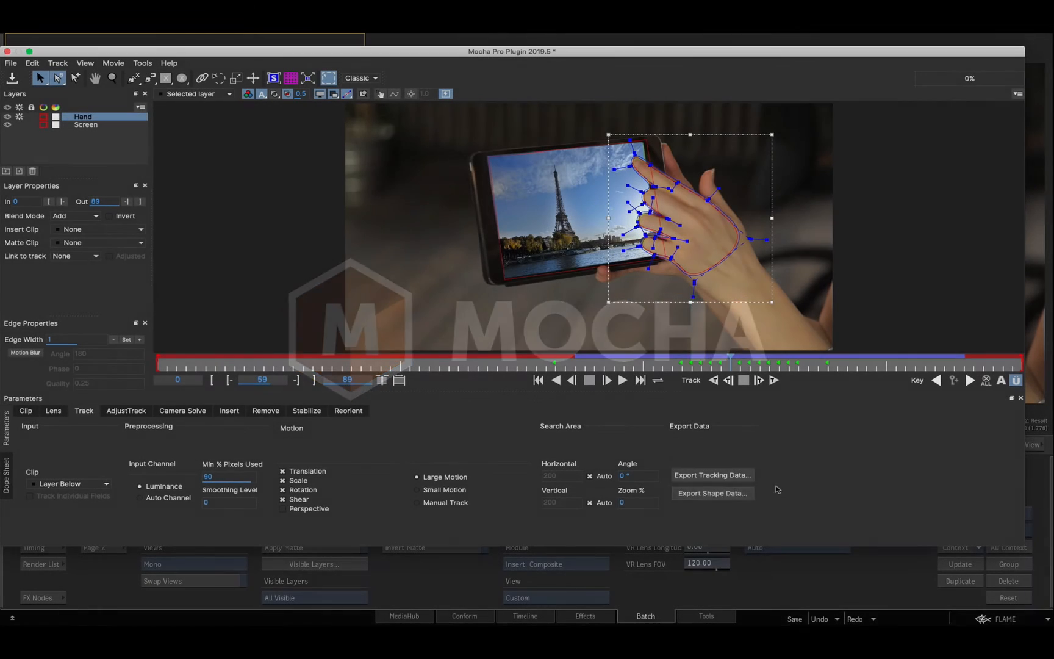
left_click(712, 493)
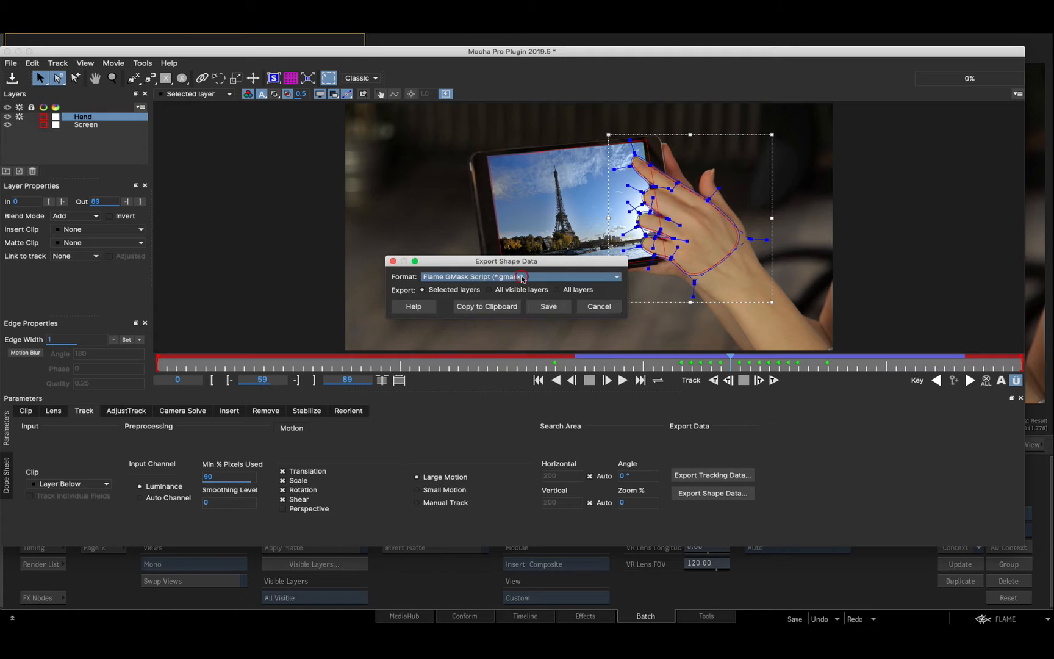
left_click(597, 305)
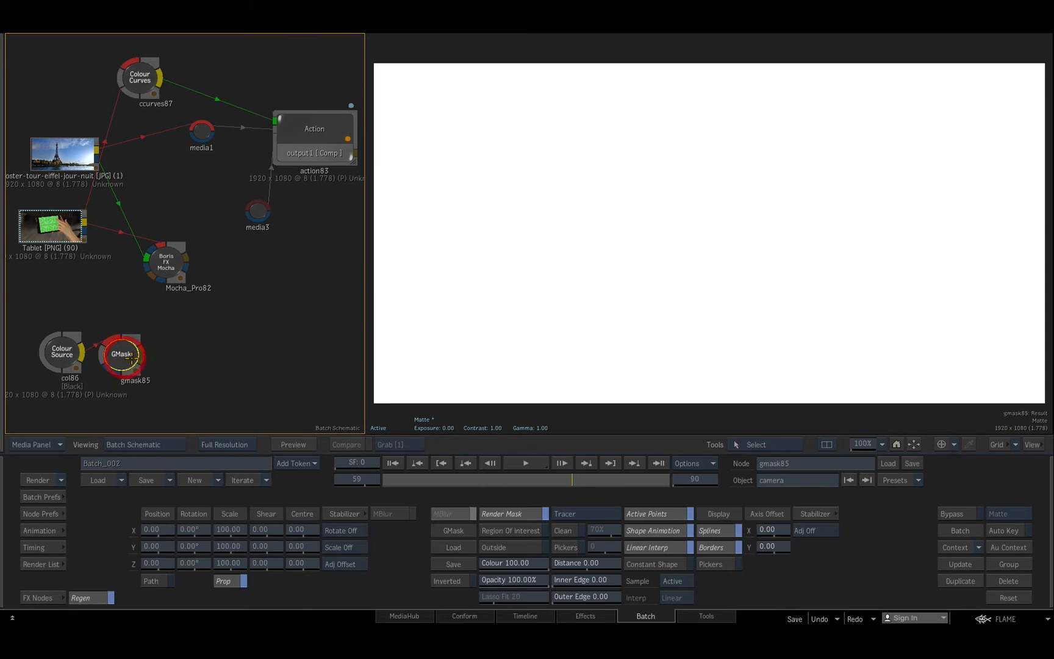
Load Hand.gmask into the batch and align its start frame to frame 1.
left_click(98, 480)
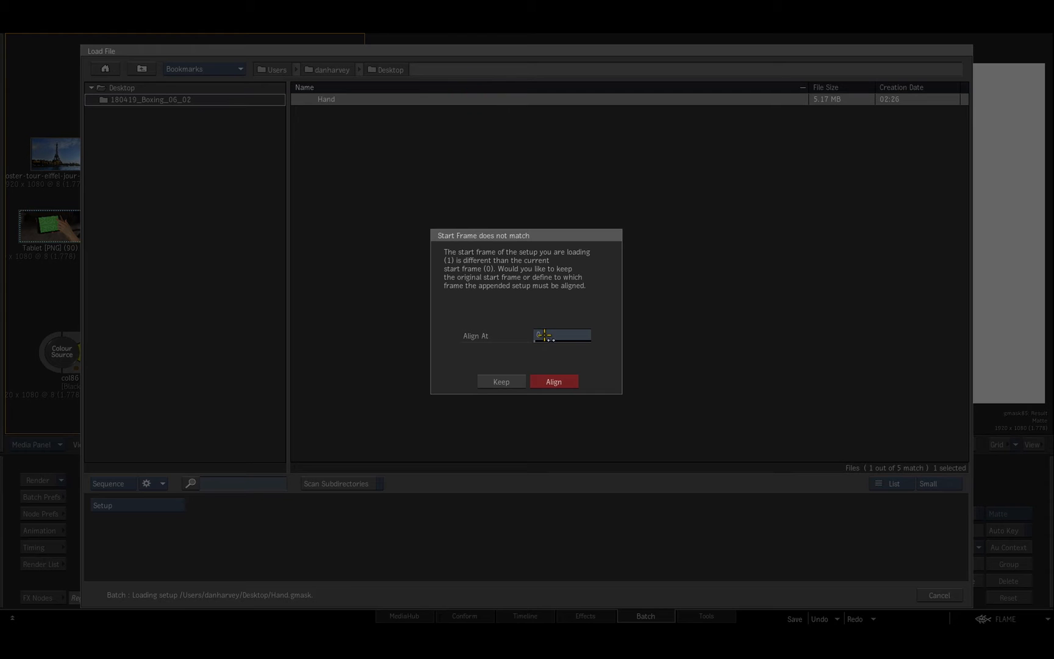
left_click(553, 382)
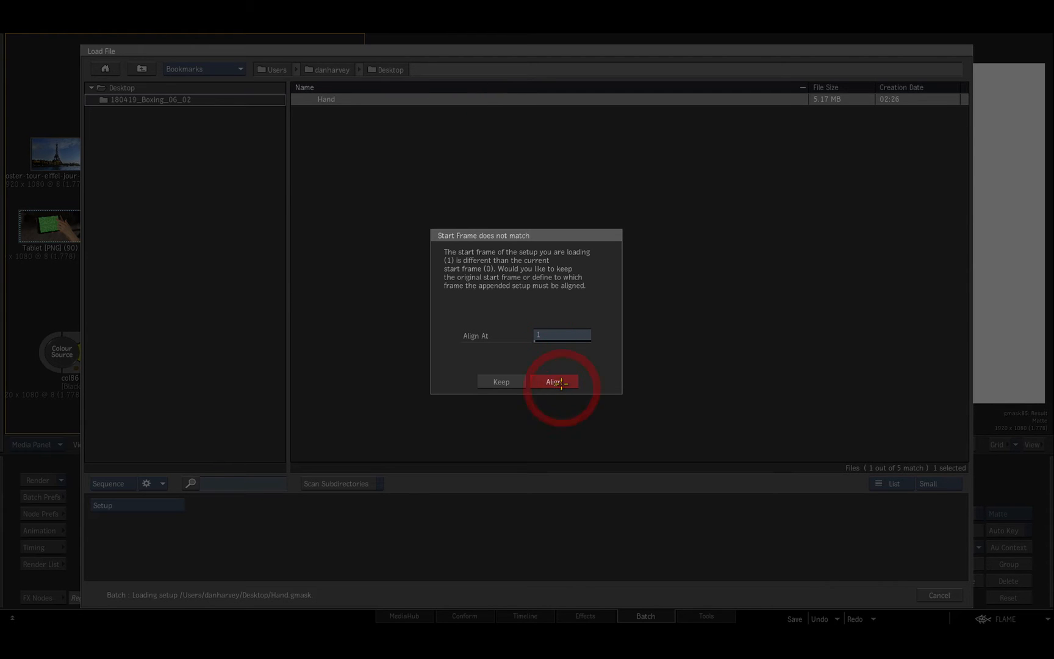
left_click(554, 381)
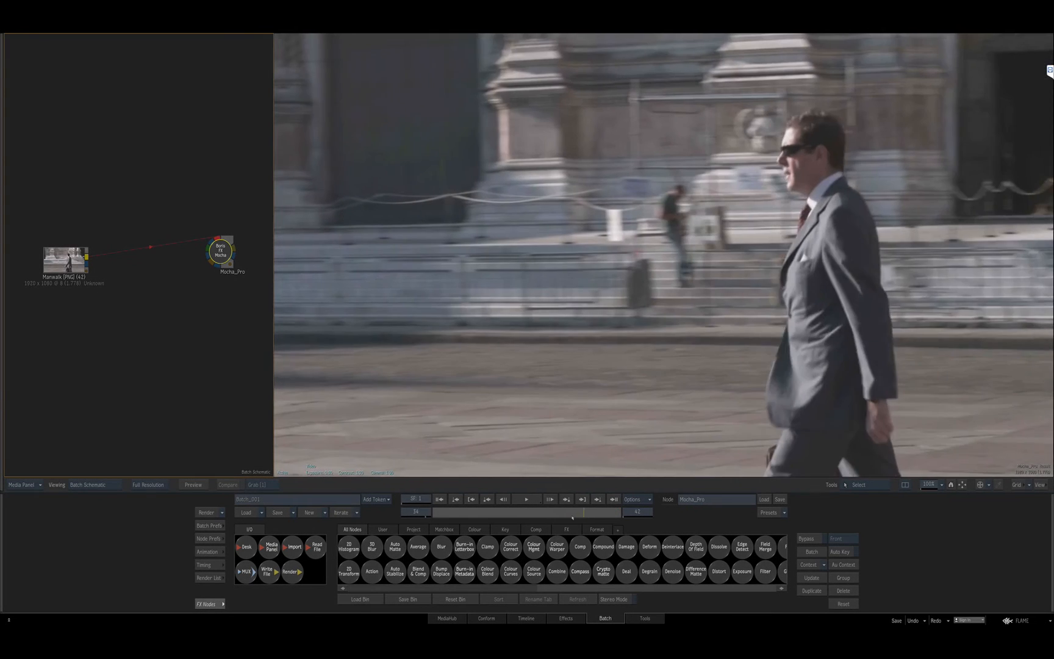
Set the Mocha_Pro node's Module Renders to Render and preview the man-free Manwalk result.
left_click(220, 252)
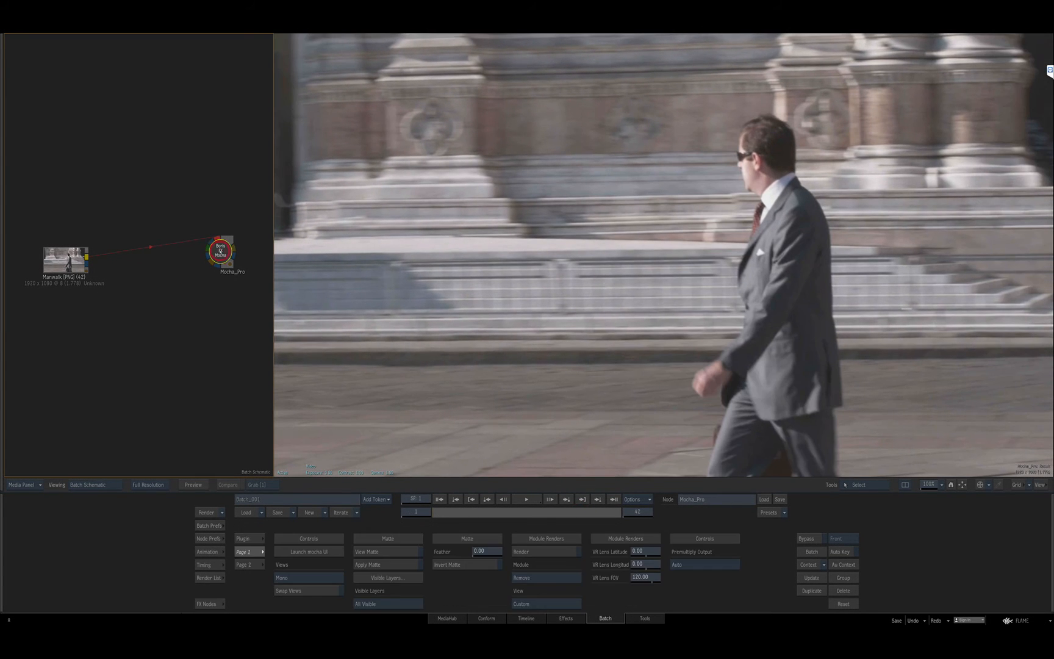
left_click(308, 551)
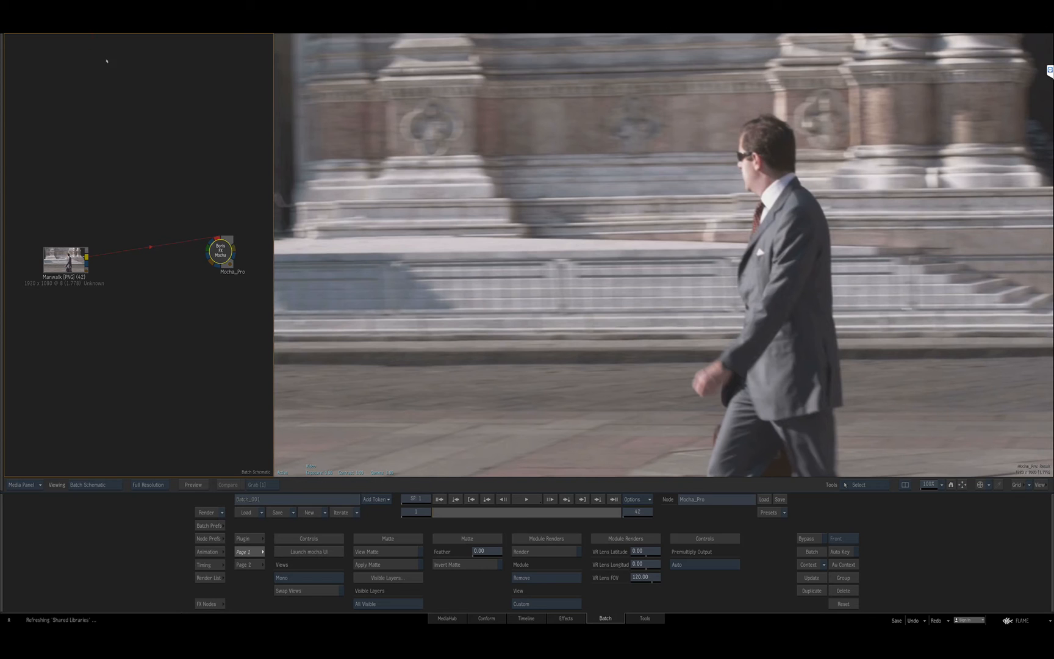
left_click_drag(434, 512, 486, 512)
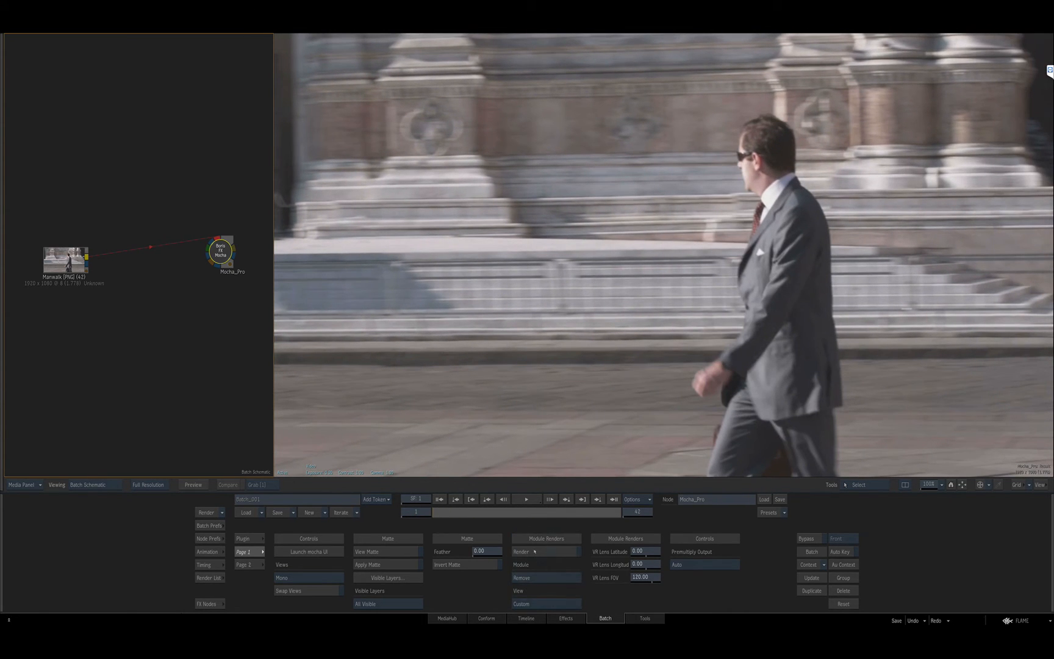
left_click(527, 499)
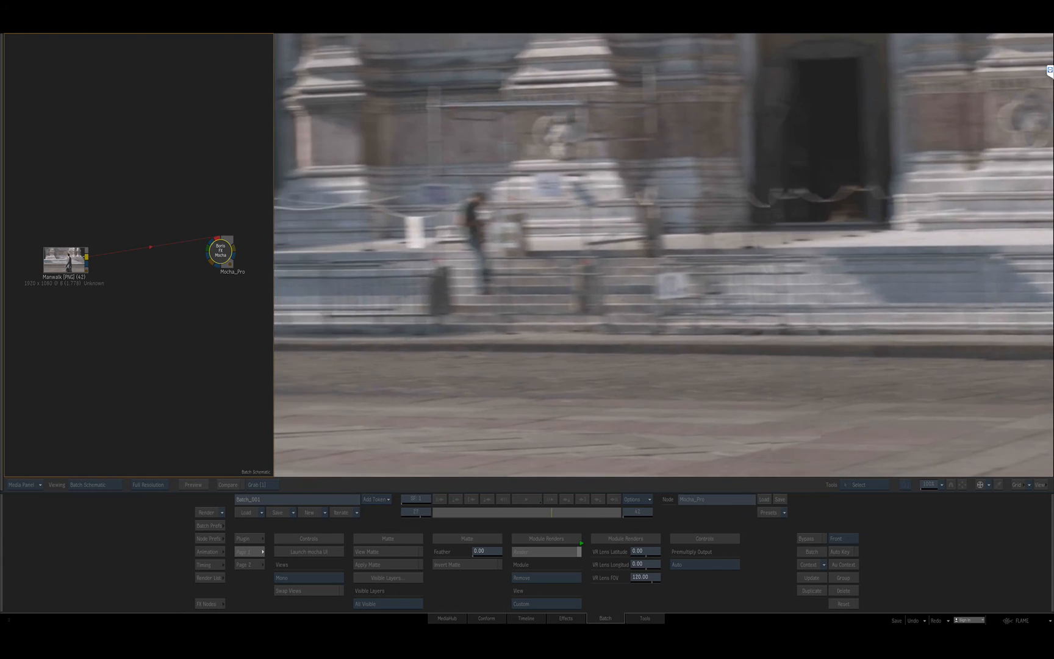
left_click(309, 551)
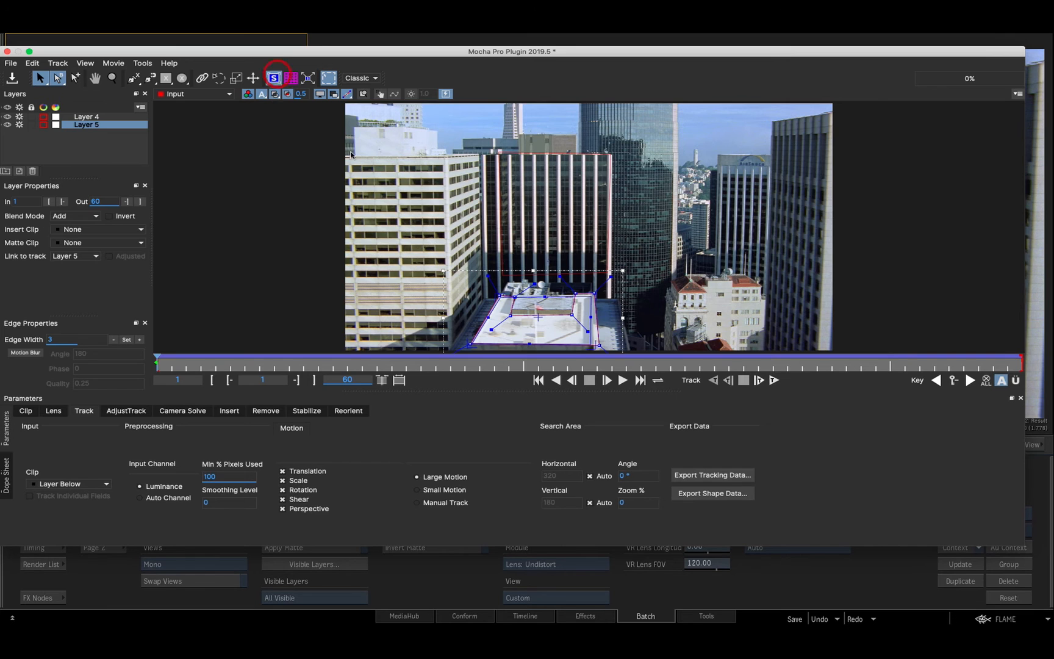
Solve the city shot's camera and export it as FBX, overwriting city.fbx.
left_click(182, 410)
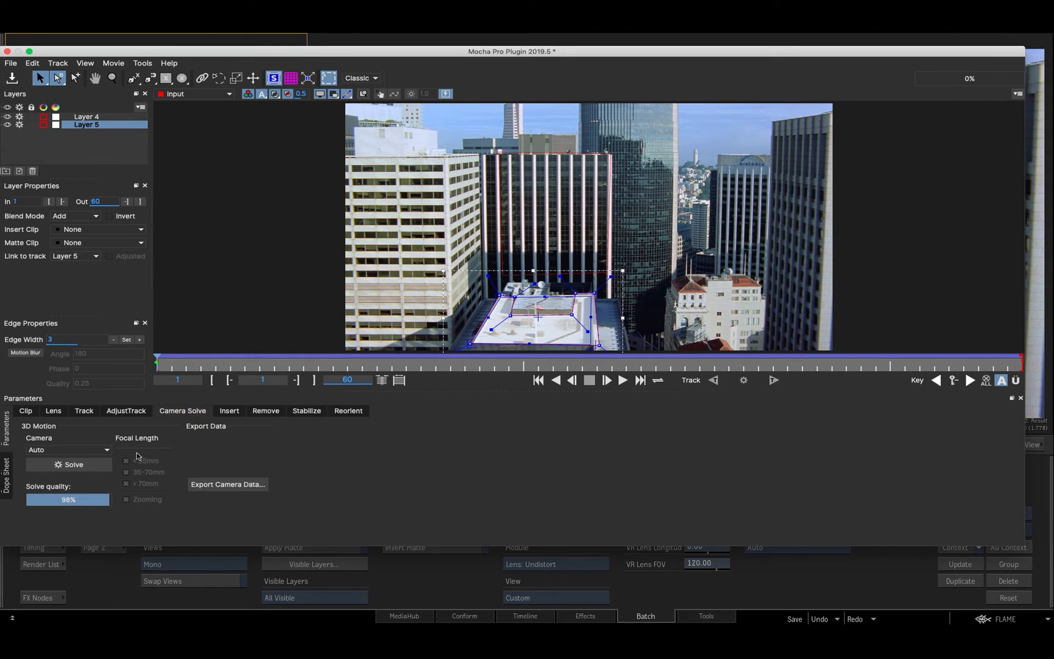
left_click(68, 464)
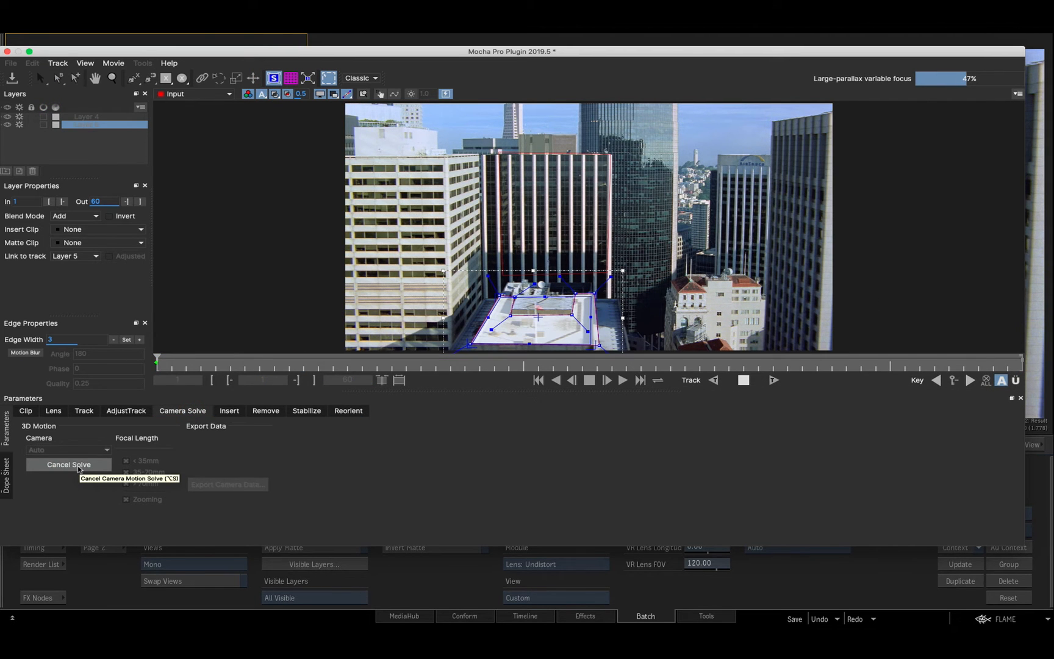
left_click(227, 484)
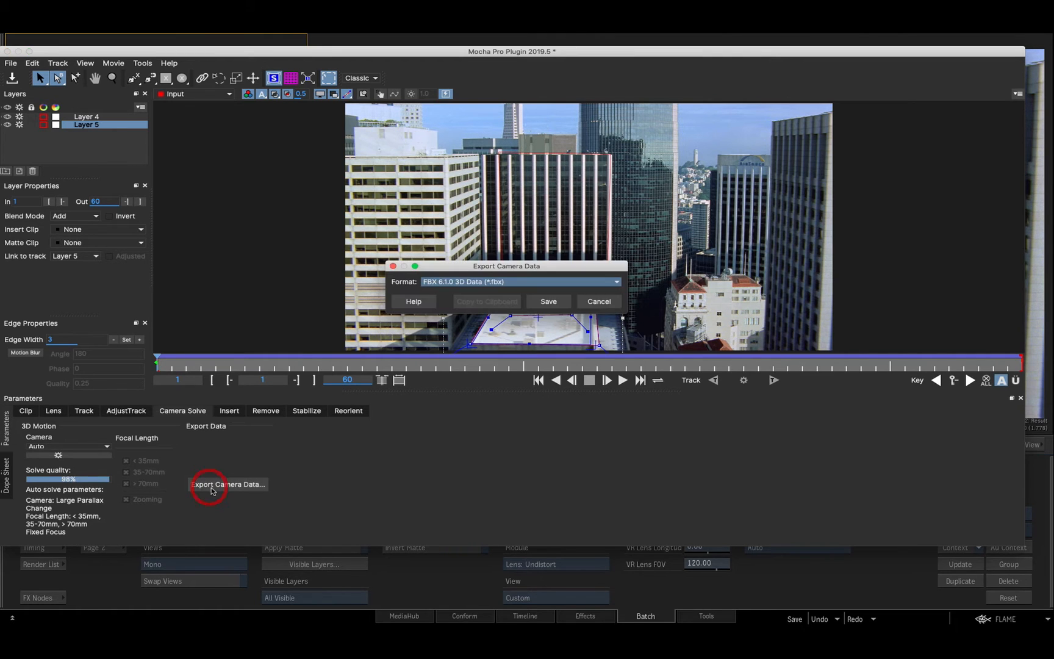
left_click(548, 301)
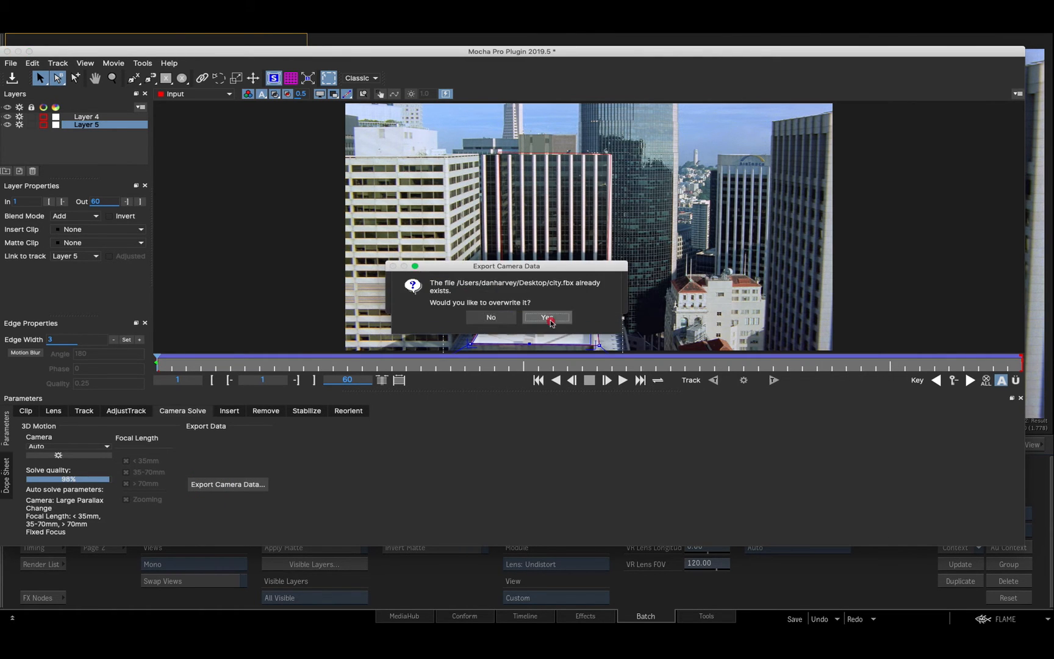
left_click(546, 317)
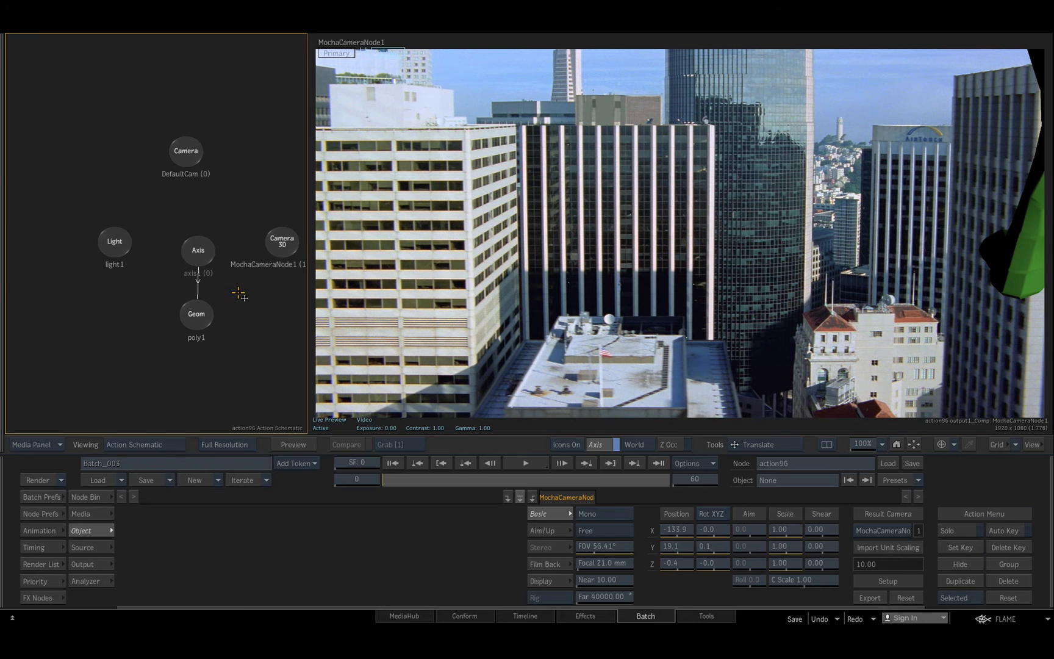
Use MochaCameraNode1 Camera 3D as Action's result camera to view the city shot.
left_click(185, 151)
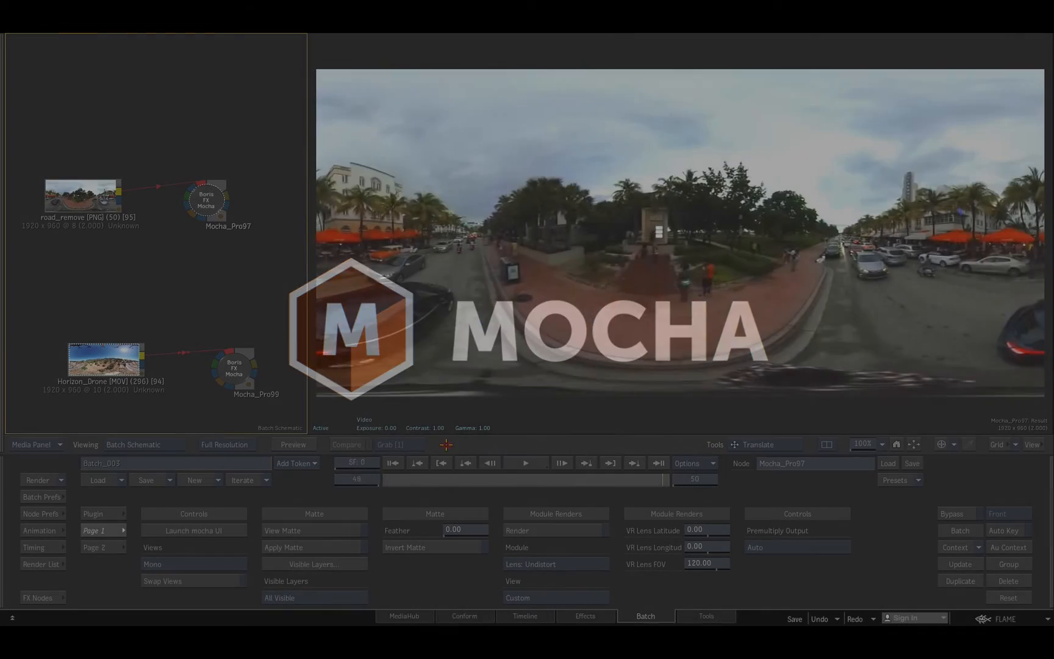
Launch Mocha UI on Mocha_Pro97 and select the rig remove layer for removal.
left_click(193, 530)
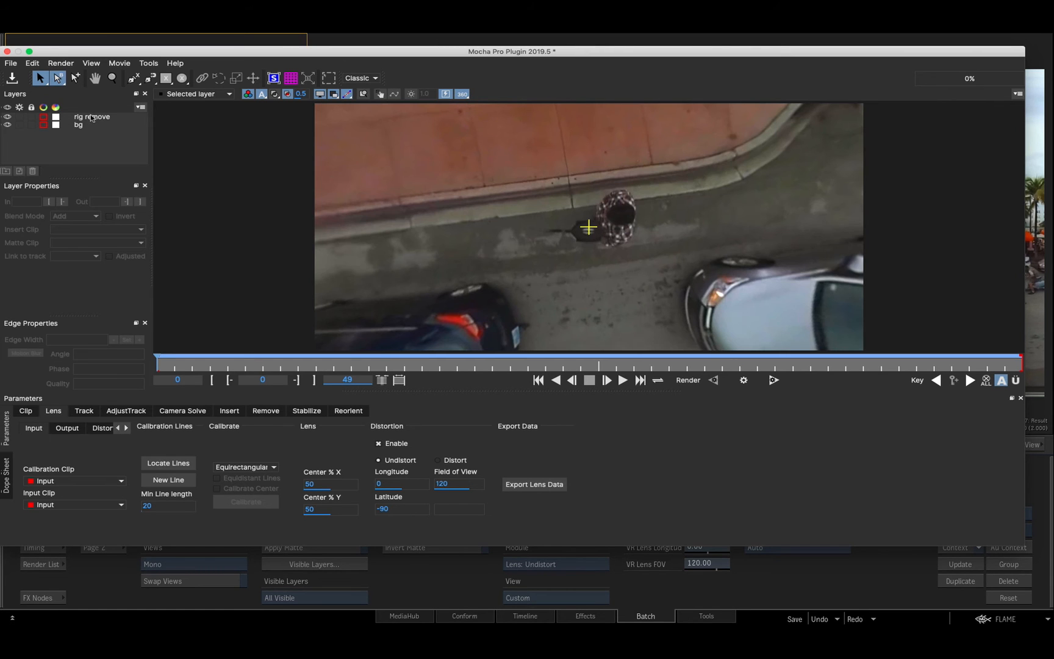
left_click(92, 117)
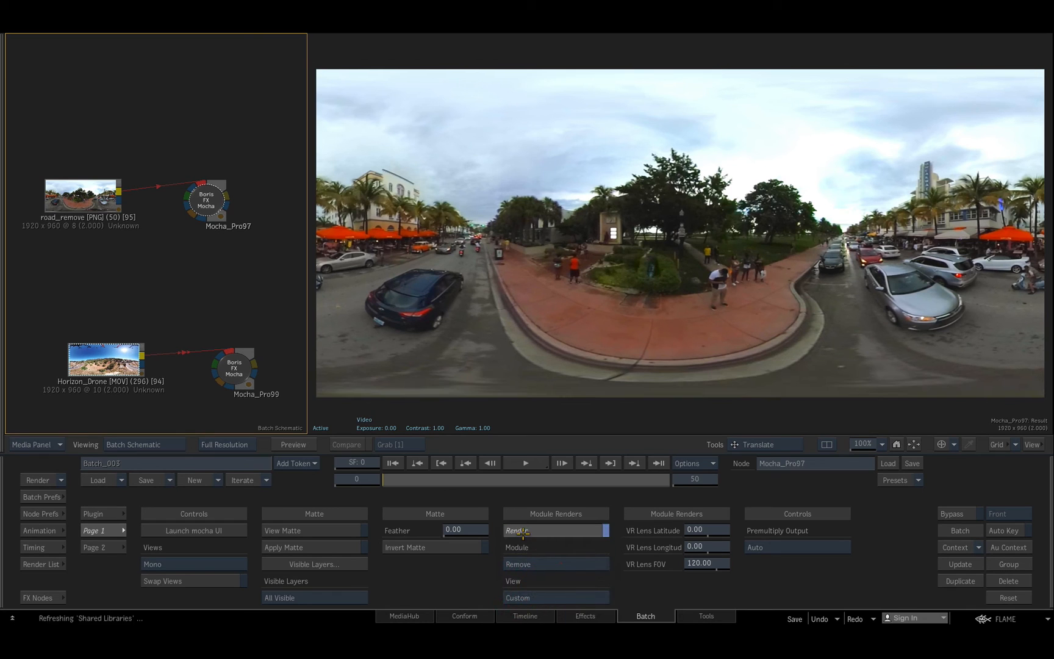
Render the rig removal, then launch Mocha UI on the Mocha_Pro99 drone node.
left_click(538, 480)
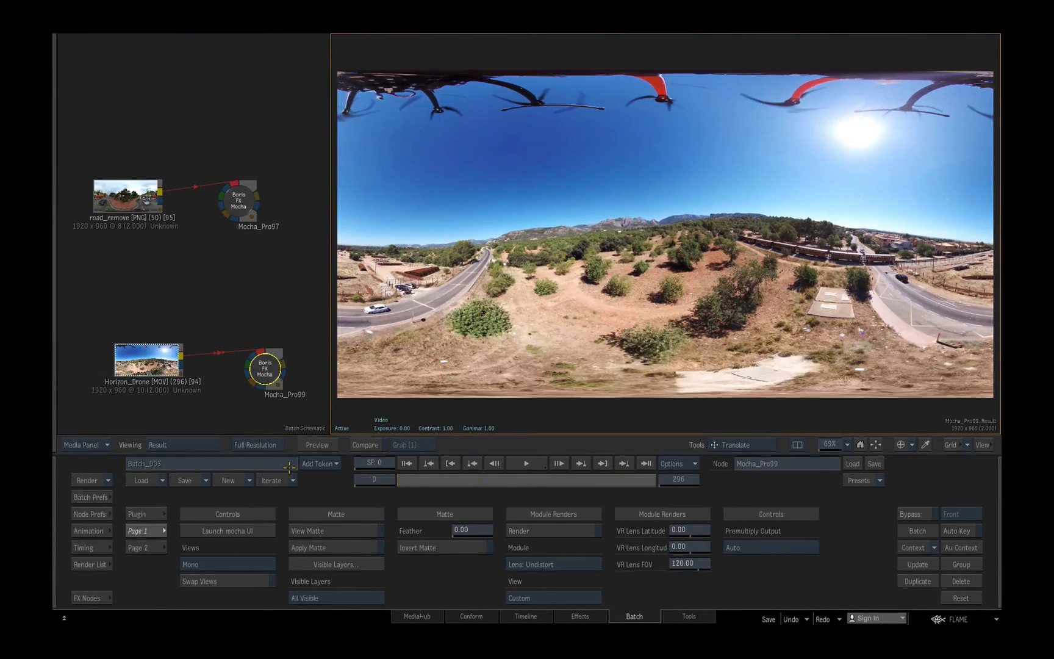
left_click(228, 531)
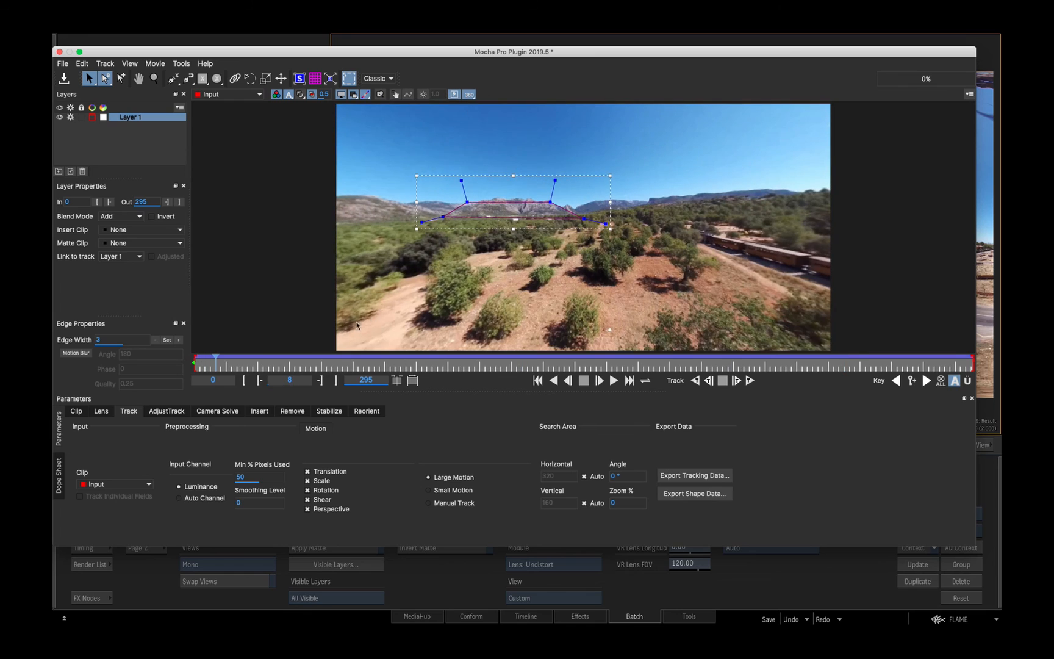
Level the drone horizon at a later frame by dragging the Reorient orientation control.
left_click_drag(216, 357, 311, 357)
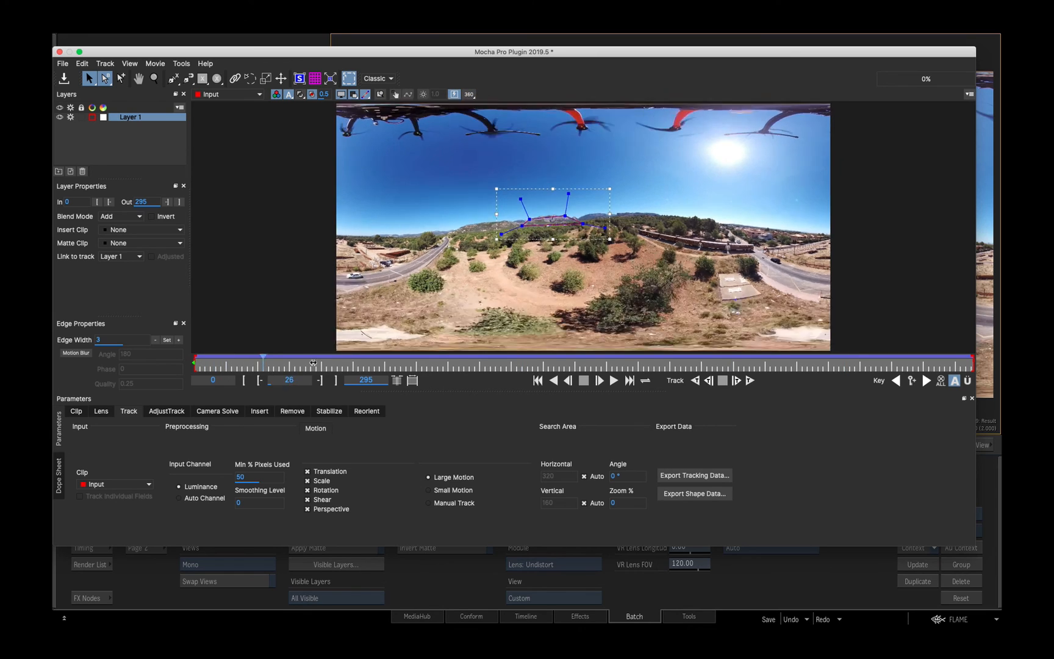
left_click(367, 411)
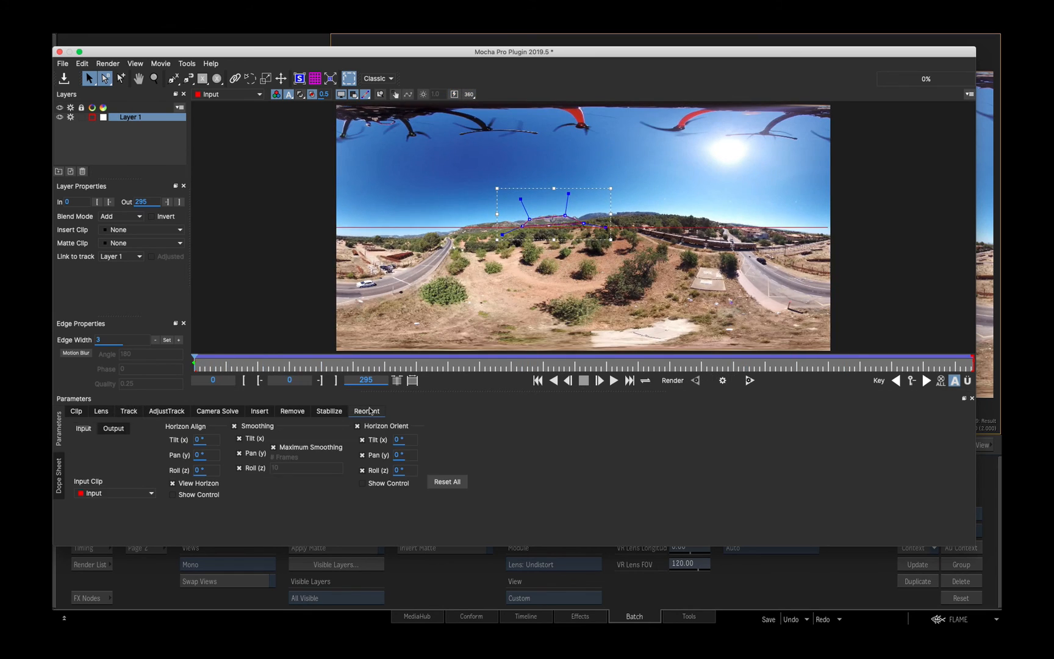
left_click(174, 495)
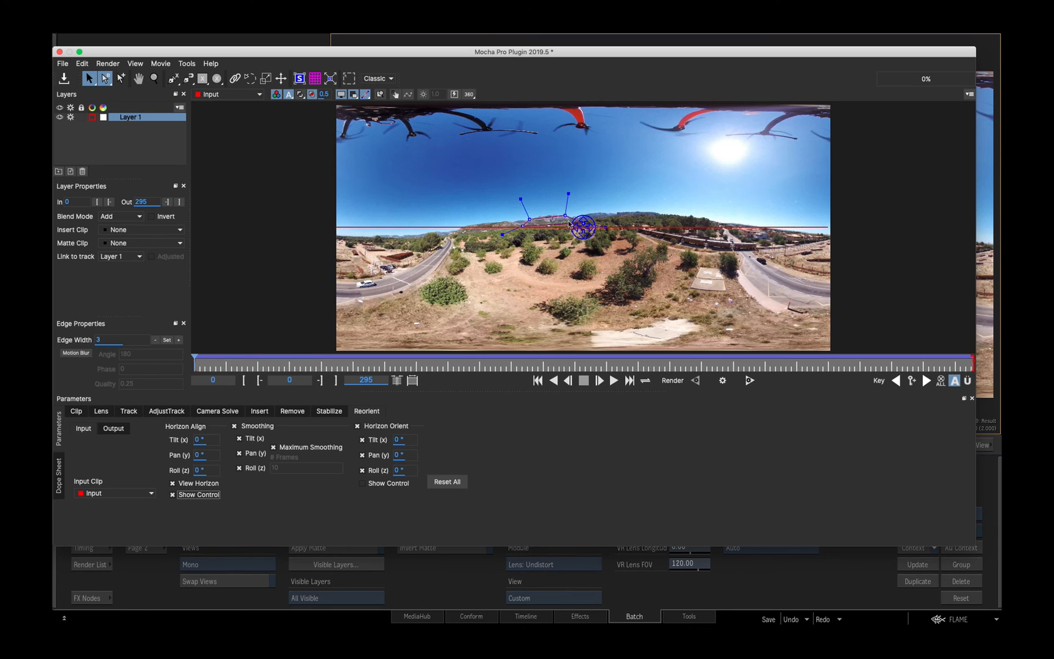
left_click_drag(584, 227, 594, 240)
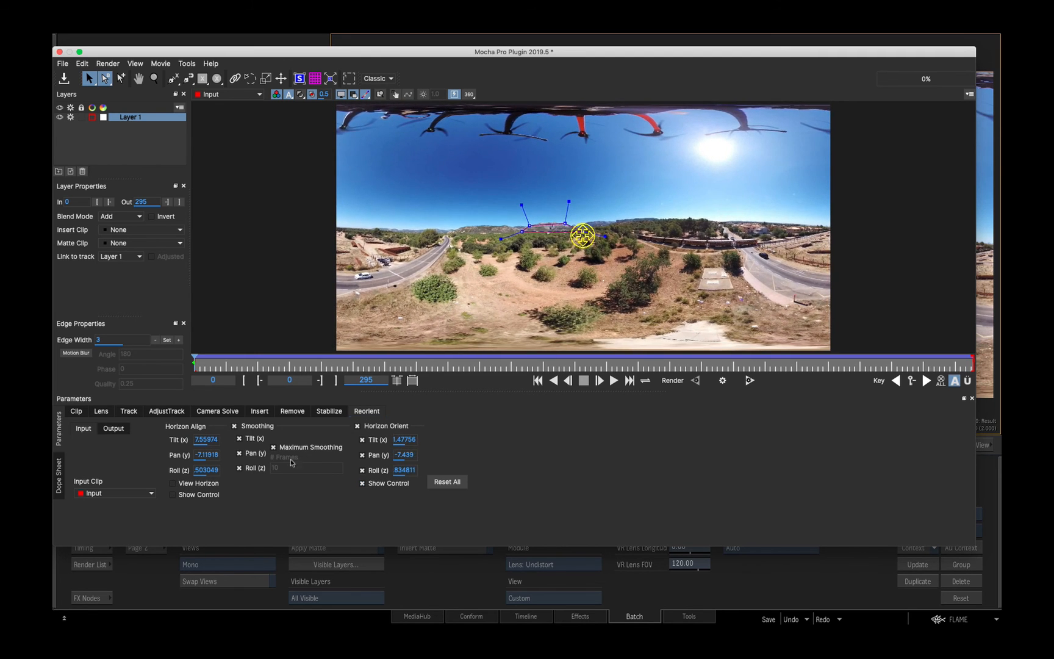
left_click(173, 494)
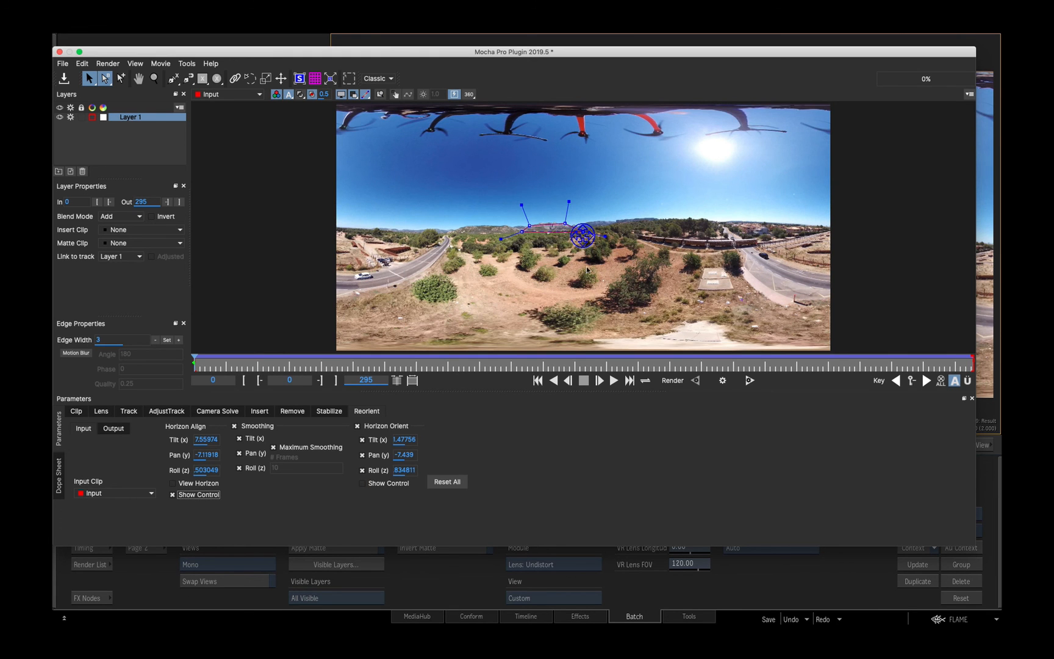